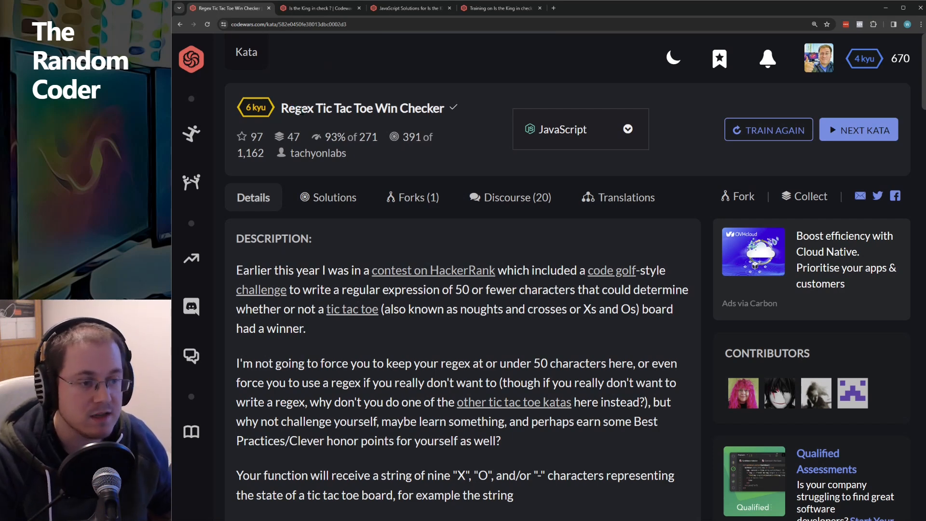
Bring up the 'Is the King in check ?' kata and read down its description.
{"action": "left_click", "coordinate": [319, 8]}
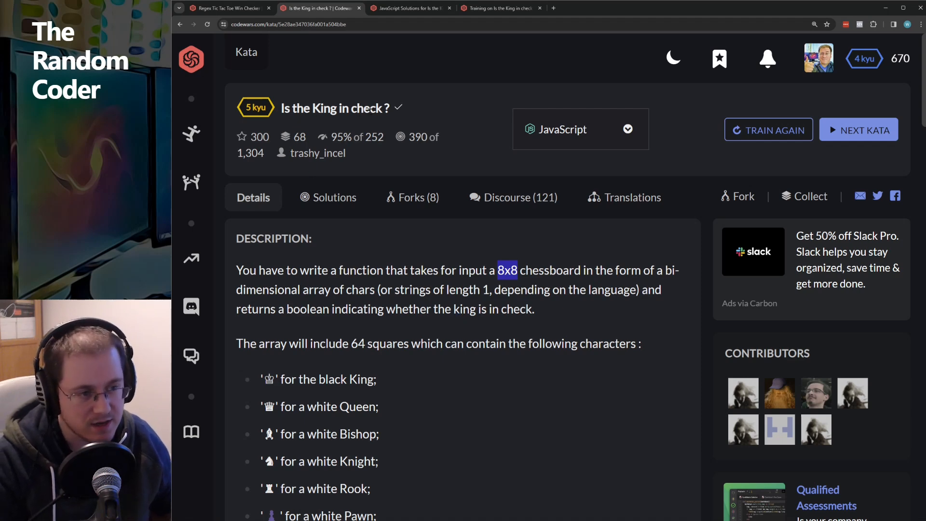
{"action": "scroll", "scroll_direction": "down", "scroll_amount": 3}
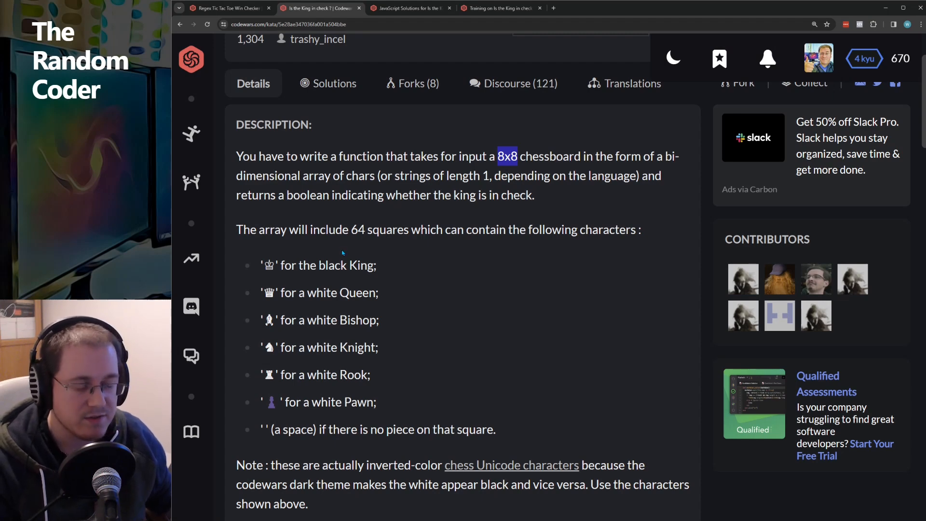
{"action": "scroll", "scroll_direction": "down", "scroll_amount": 3}
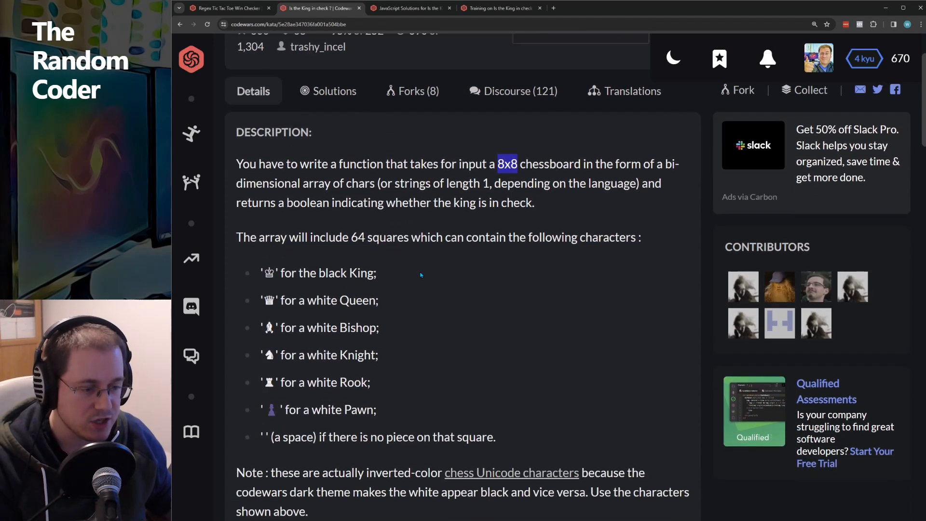
{"action": "scroll", "scroll_direction": "down", "scroll_amount": 3}
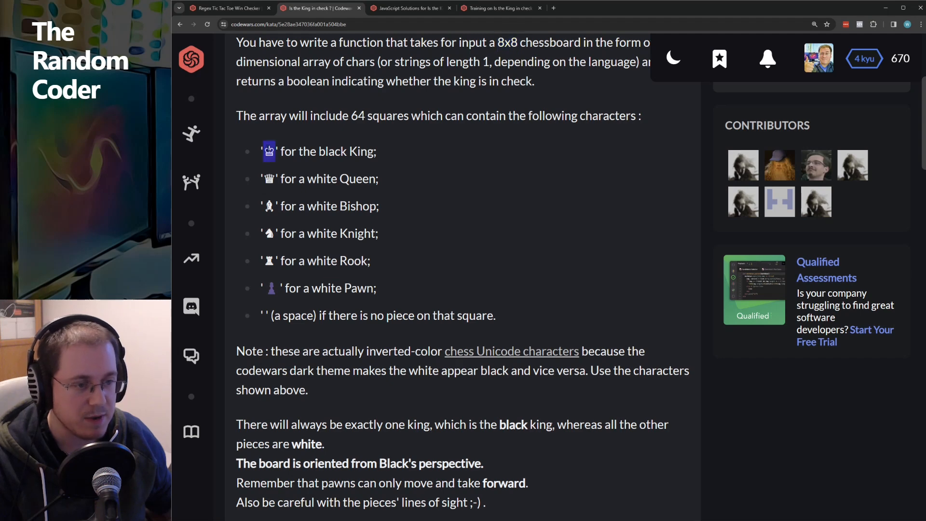
Highlight the list of white pieces and continue to the board-orientation rules and example board.
{"action": "left_click_drag", "start_coordinate": [269, 152], "coordinate": [378, 289]}
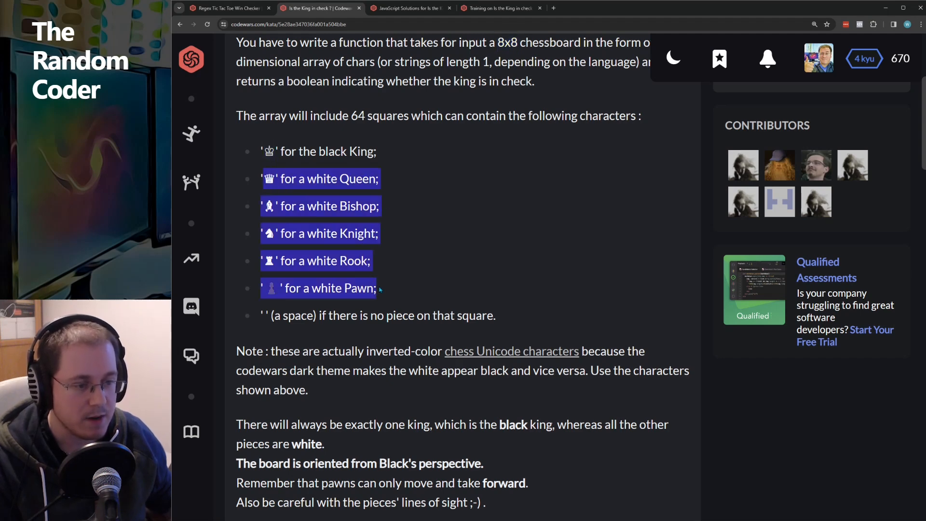
{"action": "scroll", "scroll_direction": "down", "scroll_amount": 3}
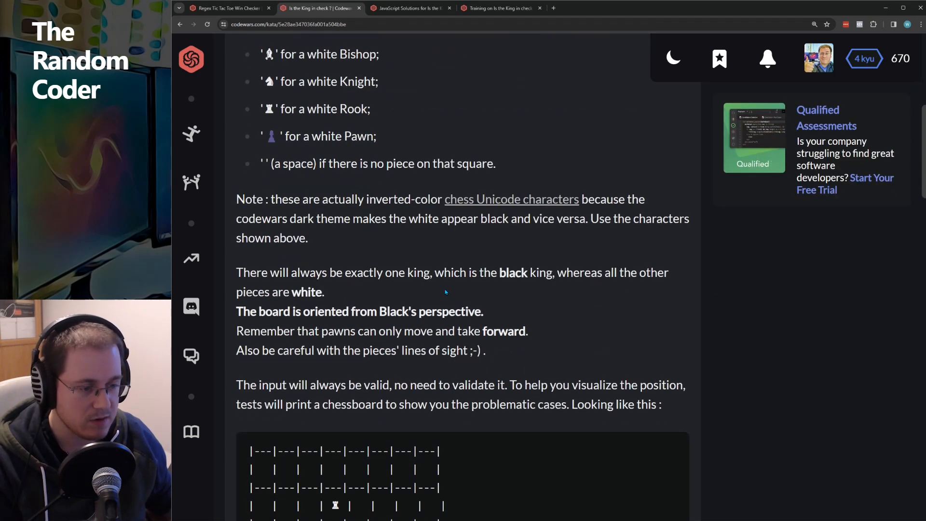
{"action": "scroll", "scroll_direction": "down", "scroll_amount": 3}
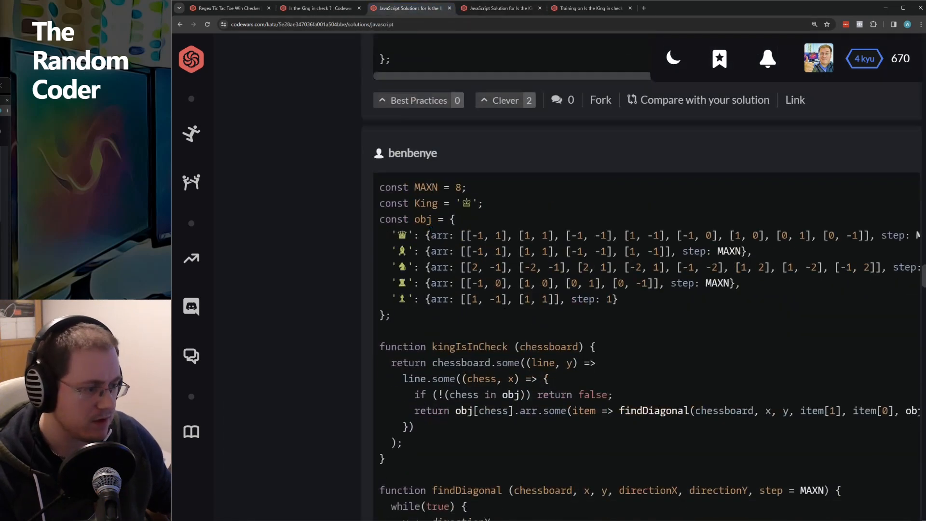
Scroll through the community JavaScript solutions down to the one-line regex kingIsInCheck solution.
{"action": "scroll", "scroll_direction": "down", "scroll_amount": 3}
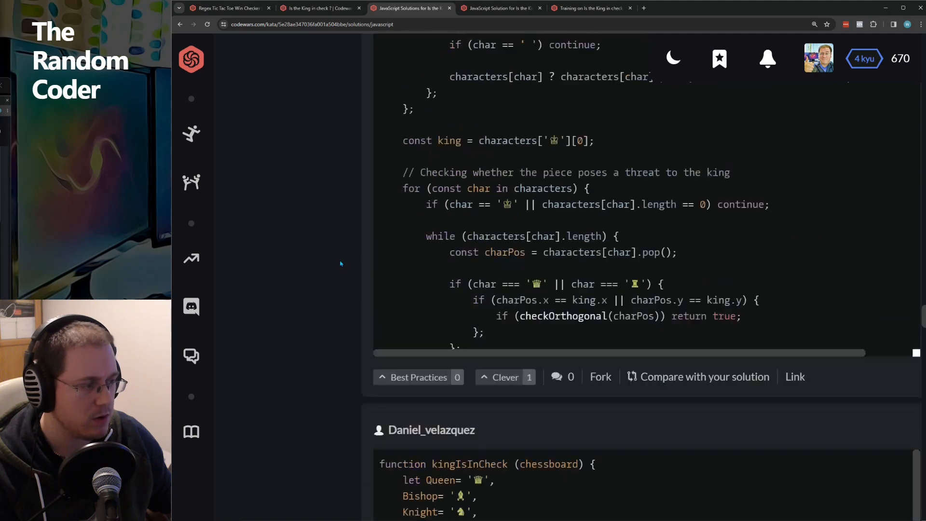
{"action": "scroll", "scroll_direction": "down", "scroll_amount": 3}
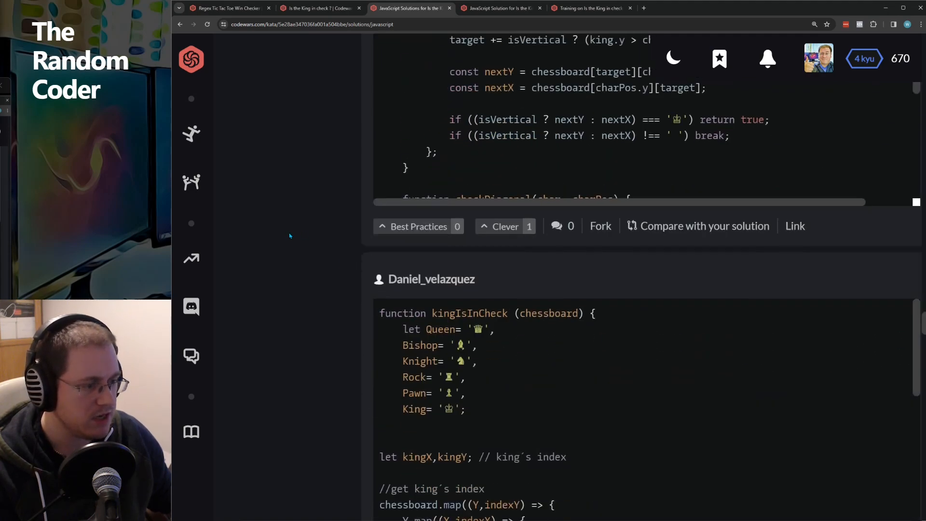
{"action": "scroll", "scroll_direction": "down", "scroll_amount": 3}
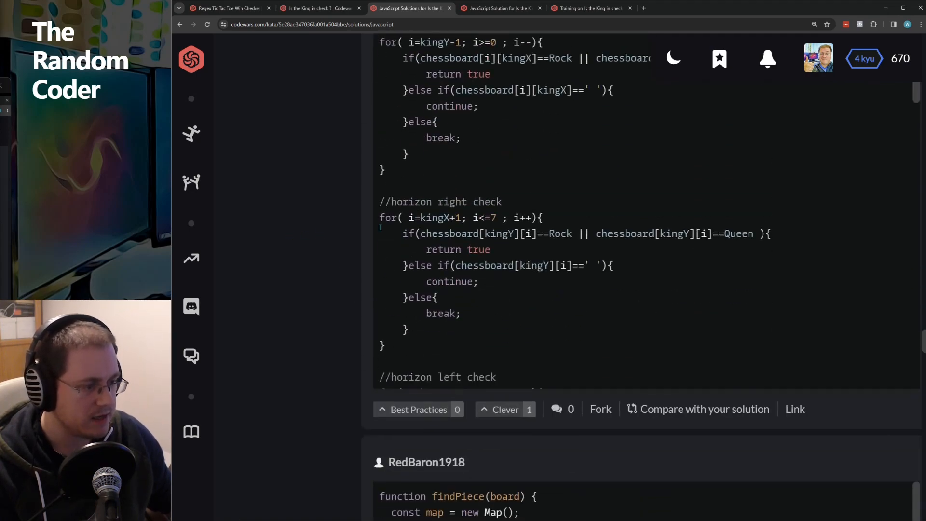
{"action": "scroll", "scroll_direction": "down", "scroll_amount": 3}
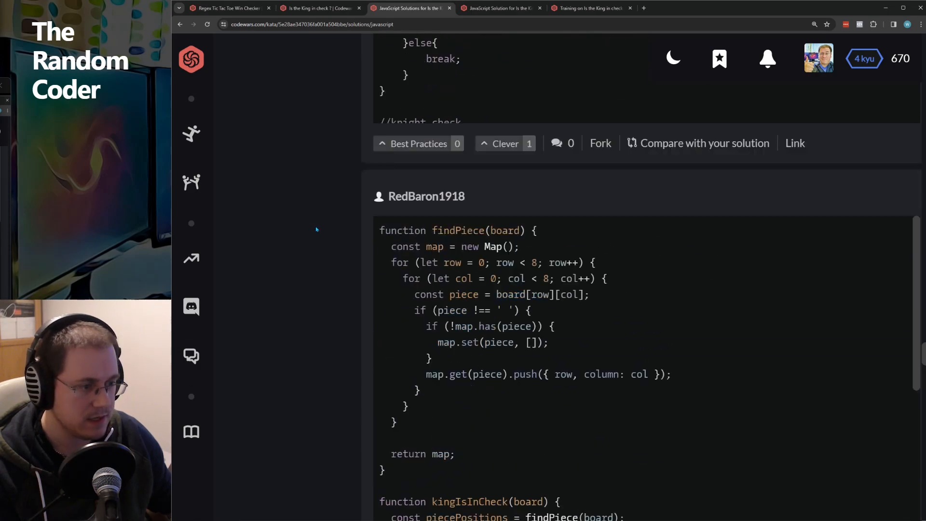
{"action": "scroll", "scroll_direction": "down", "scroll_amount": 3}
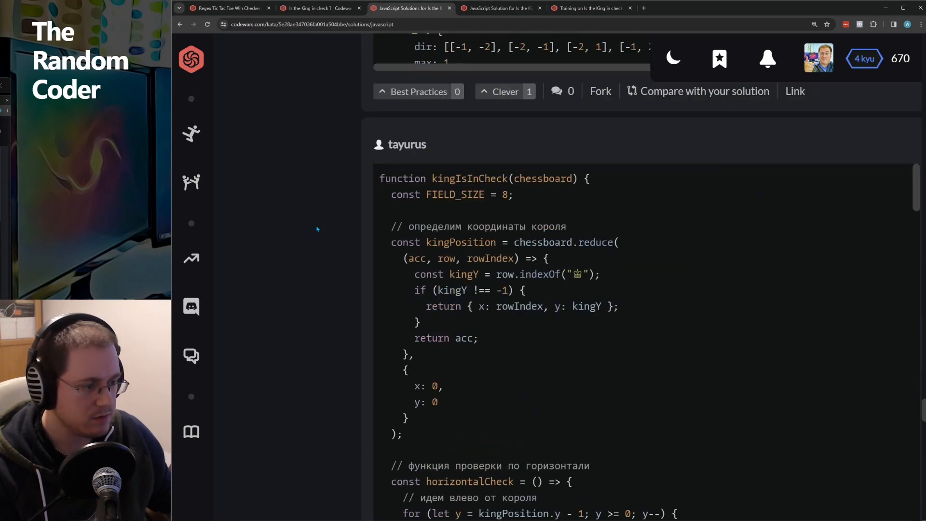
{"action": "scroll", "scroll_direction": "down", "scroll_amount": 3}
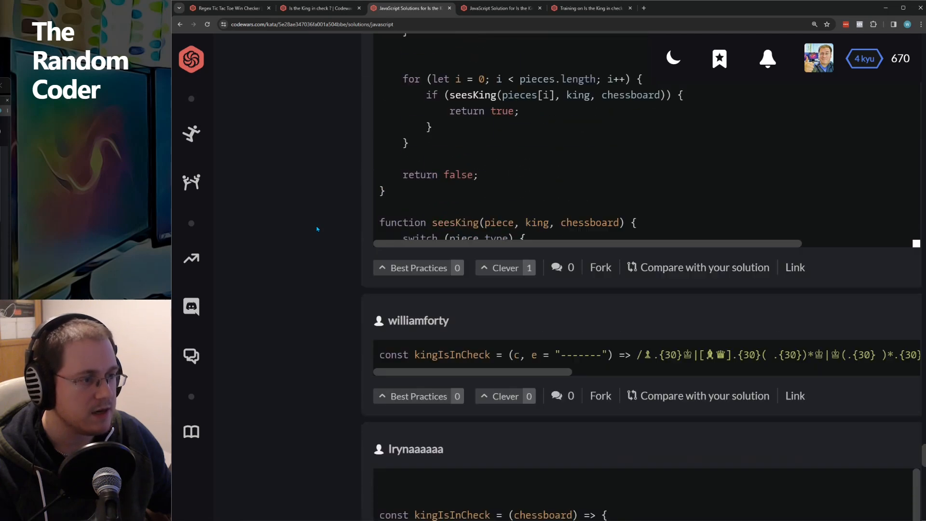
{"action": "scroll", "scroll_direction": "down", "scroll_amount": 3}
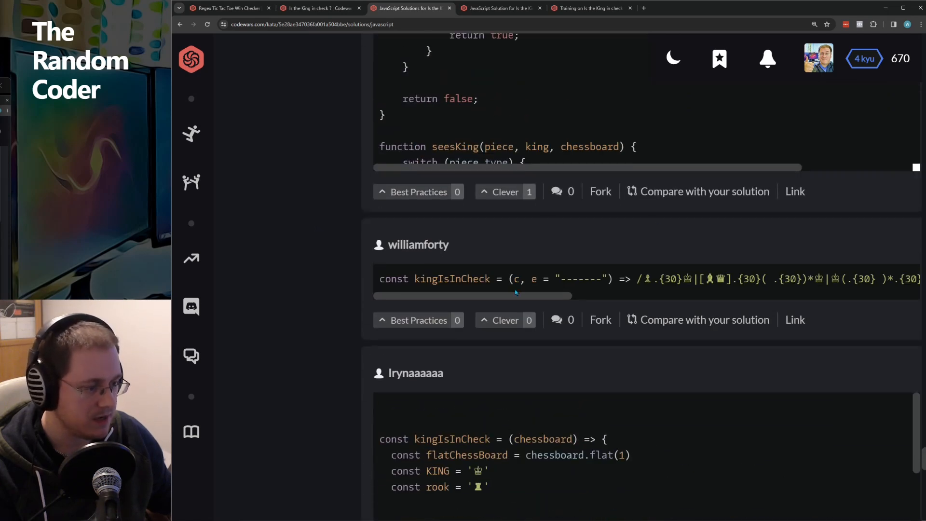
{"action": "mouse_move", "coordinate": [294, 287]}
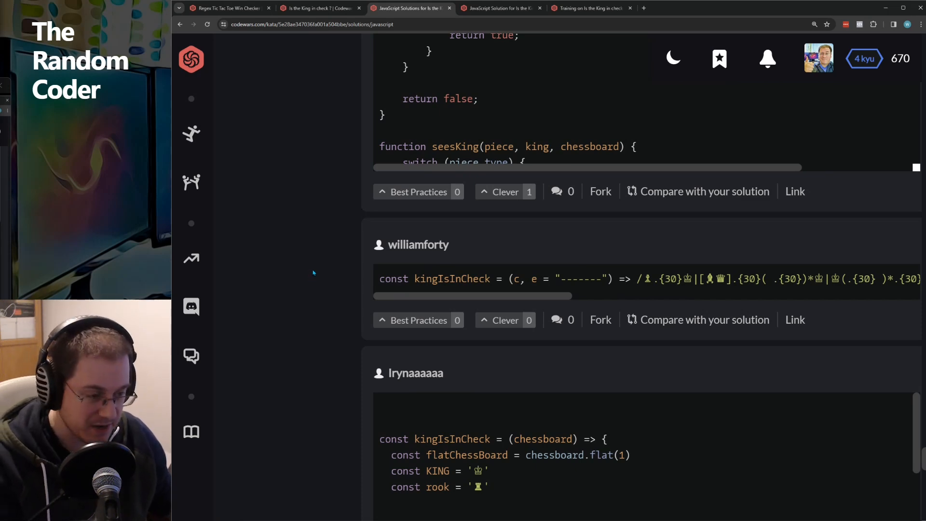
{"action": "mouse_move", "coordinate": [327, 264]}
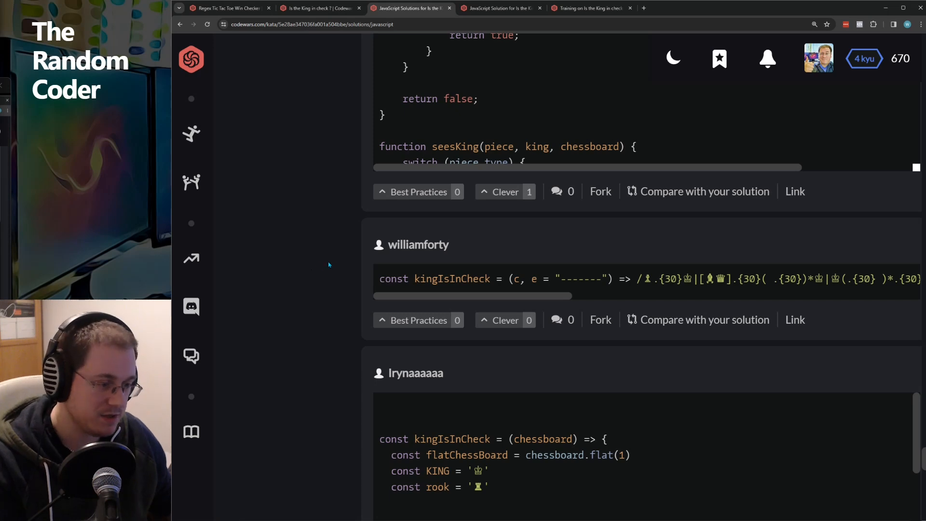
{"action": "mouse_move", "coordinate": [350, 254]}
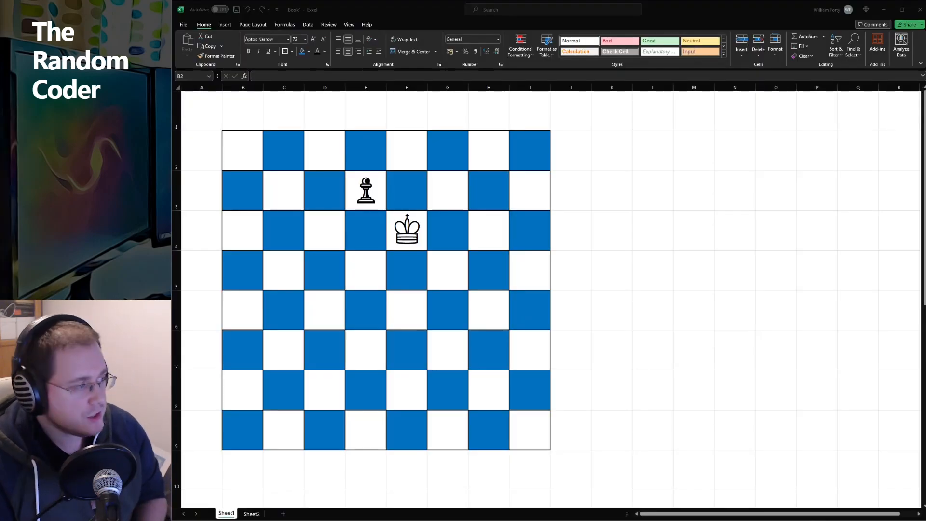
{"action": "mouse_move", "coordinate": [545, 273]}
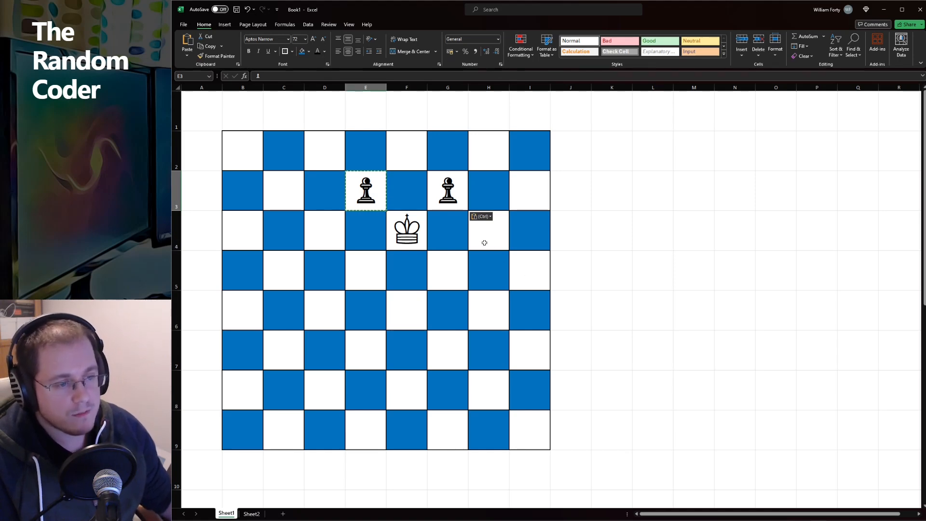
{"action": "mouse_move", "coordinate": [375, 187]}
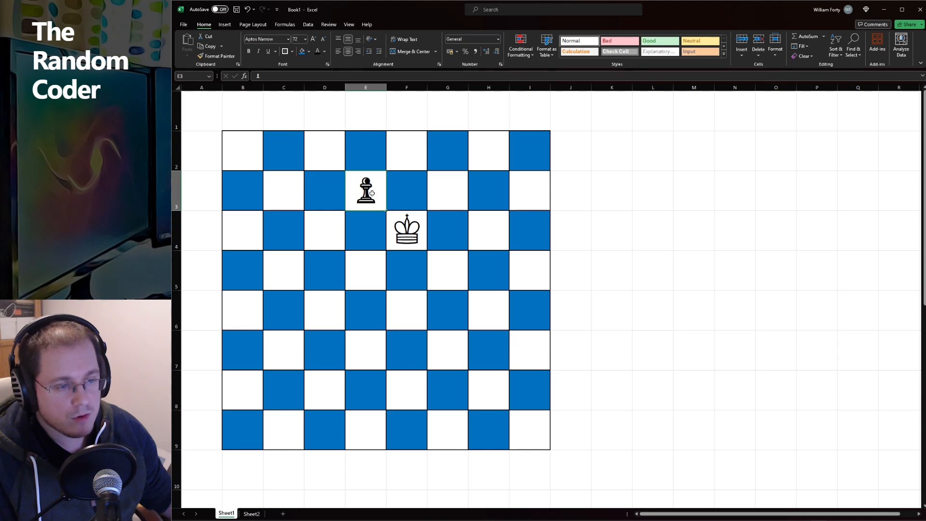
Point out the squares directly above and along the row of the king on the chessboard diagram.
{"action": "left_click", "coordinate": [406, 190]}
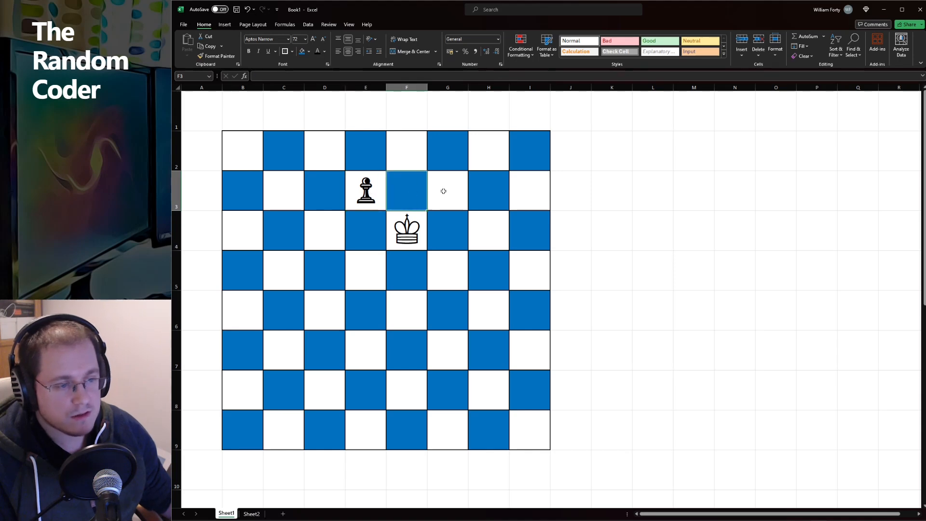
{"action": "left_click", "coordinate": [283, 230]}
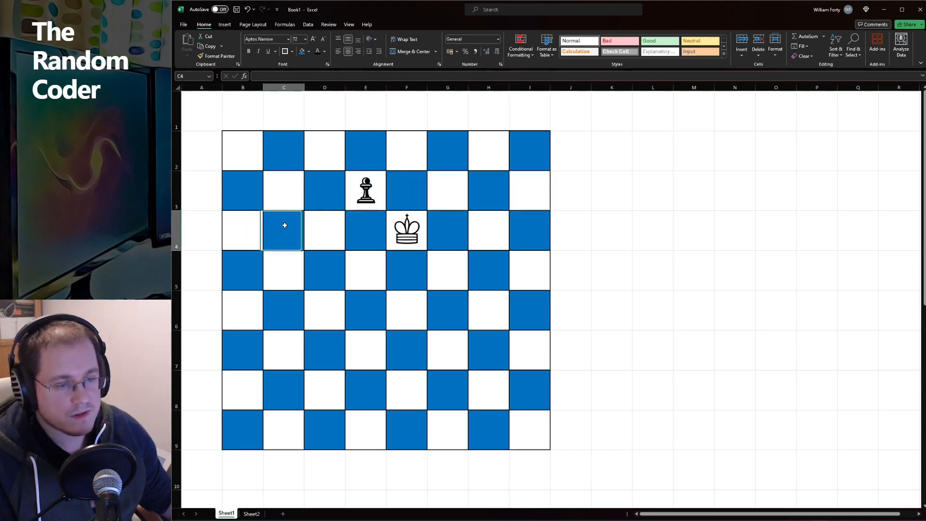
{"action": "left_click", "coordinate": [406, 230]}
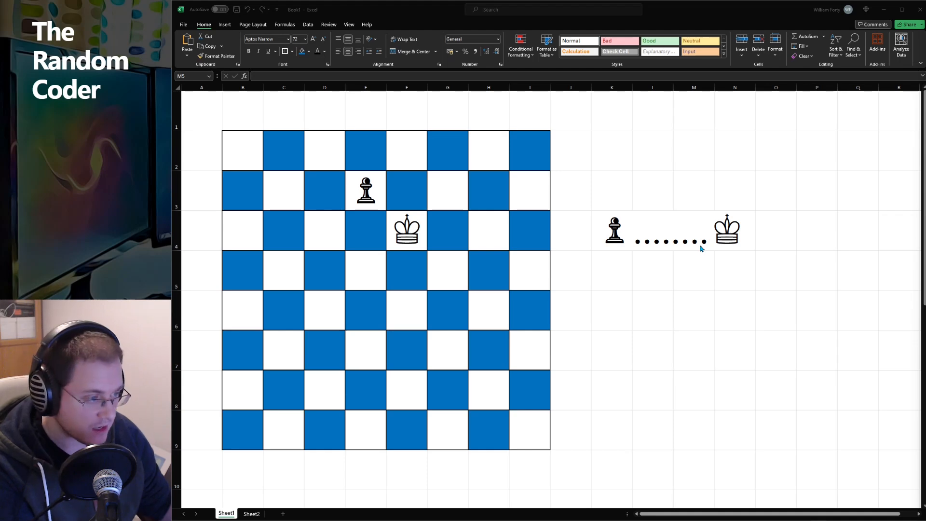
{"action": "mouse_move", "coordinate": [649, 246]}
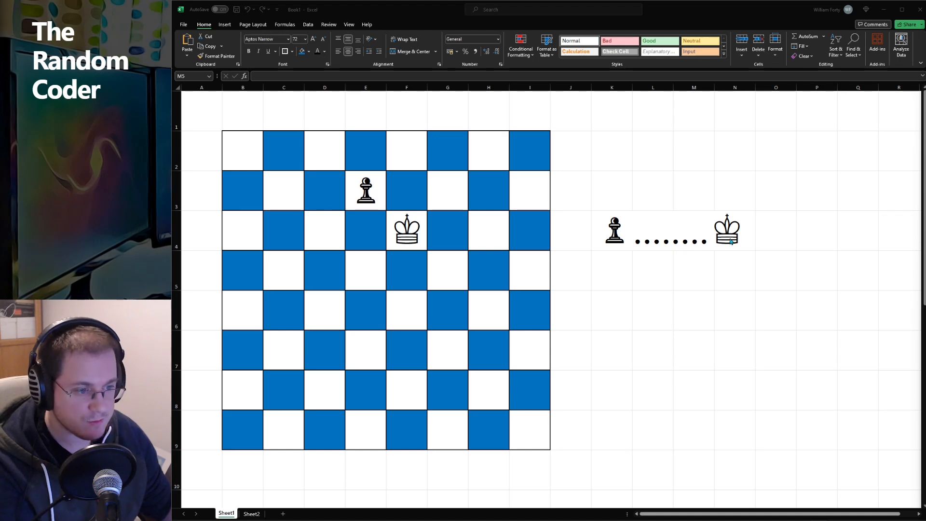
{"action": "left_click", "coordinate": [406, 231]}
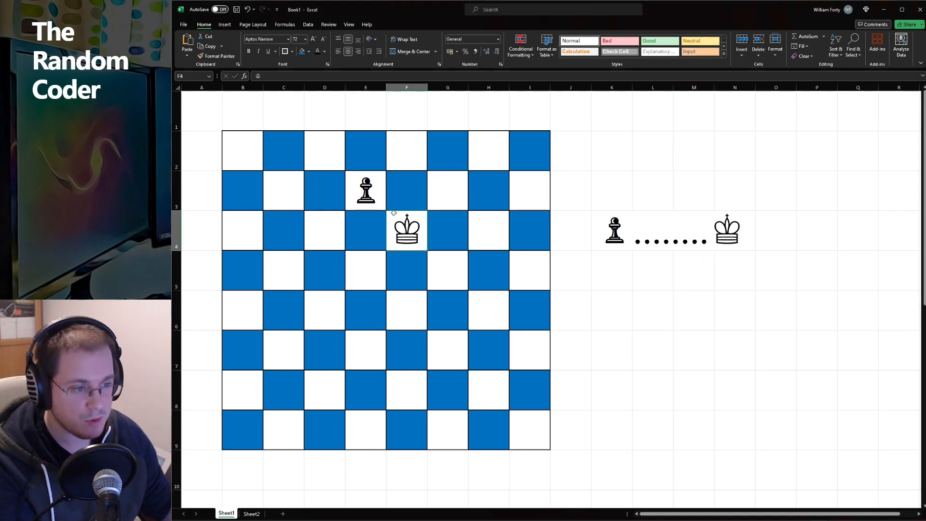
{"action": "left_click", "coordinate": [366, 190]}
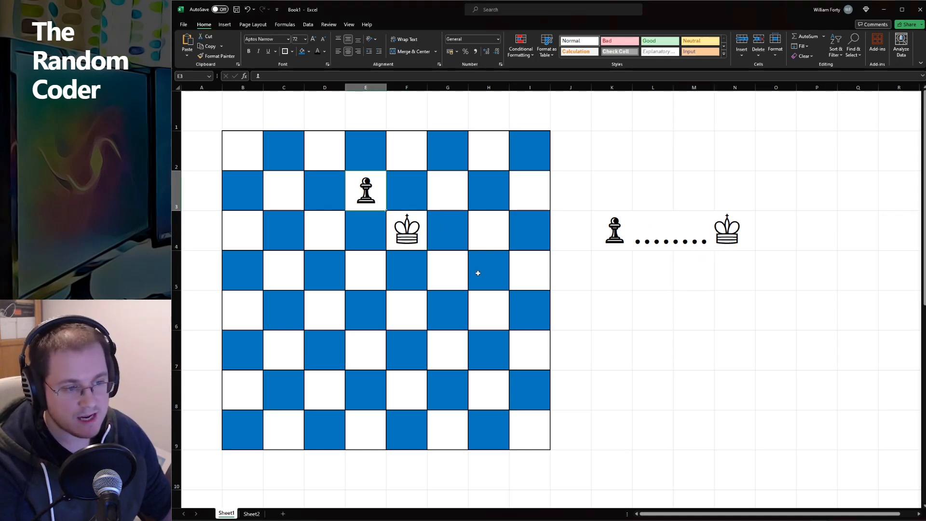
{"action": "mouse_move", "coordinate": [460, 254]}
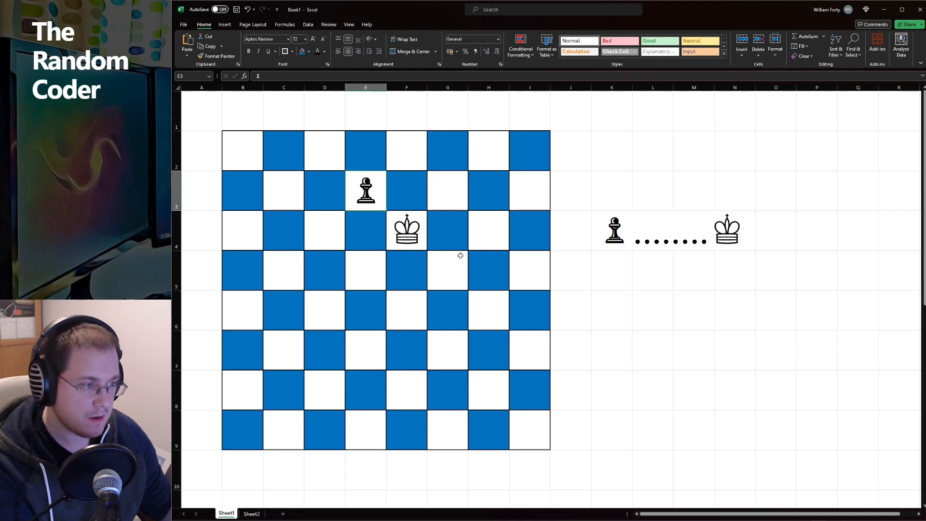
{"action": "left_click", "coordinate": [612, 230]}
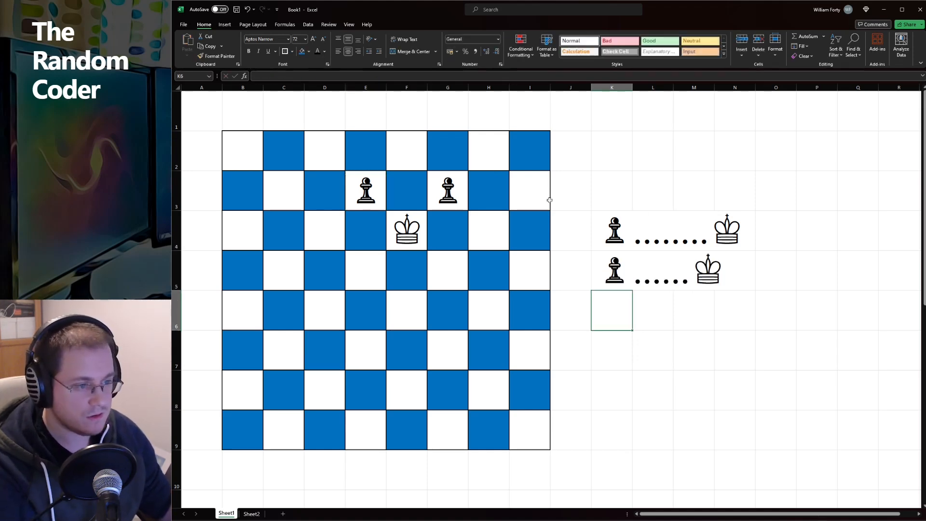
{"action": "left_click", "coordinate": [447, 190]}
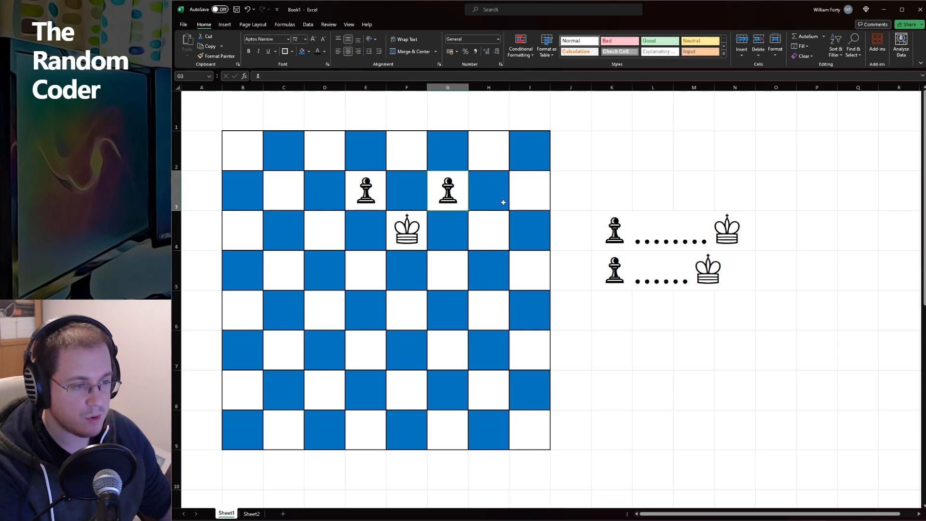
{"action": "left_click", "coordinate": [279, 230]}
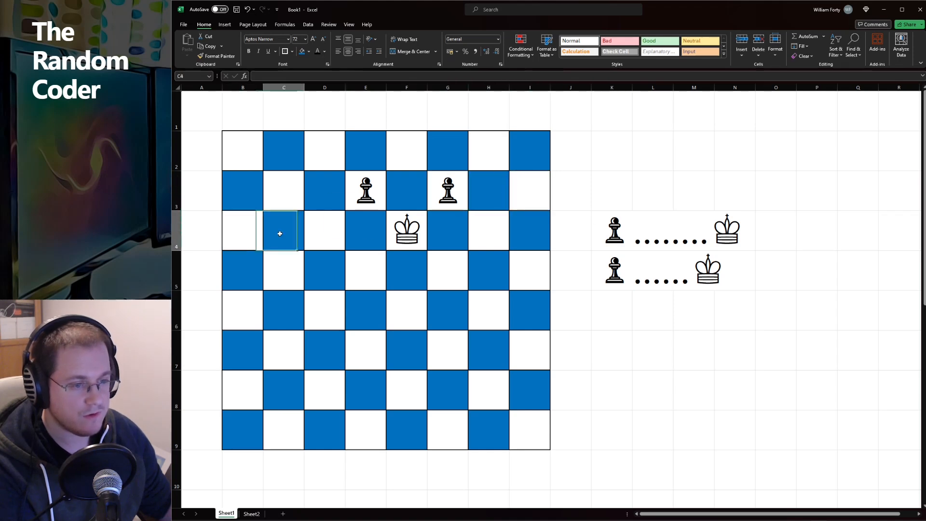
{"action": "left_click", "coordinate": [365, 230]}
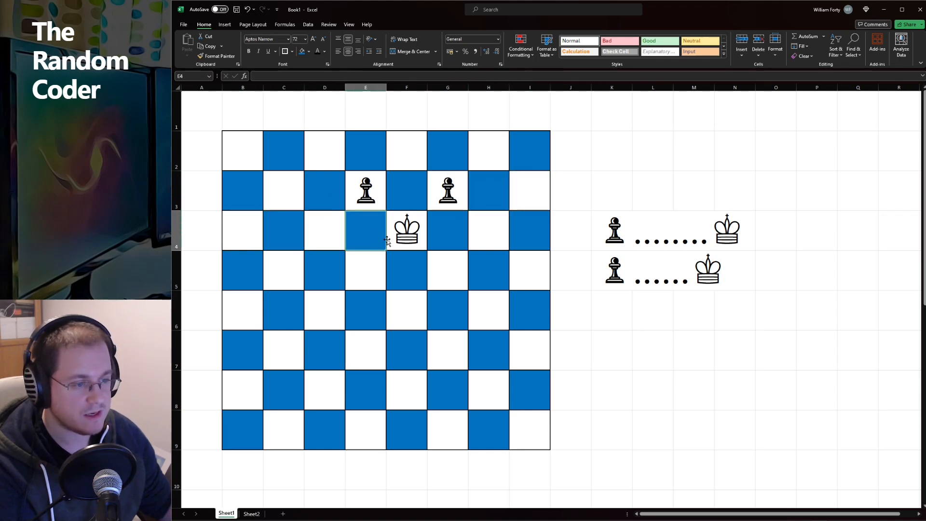
{"action": "left_click", "coordinate": [406, 230]}
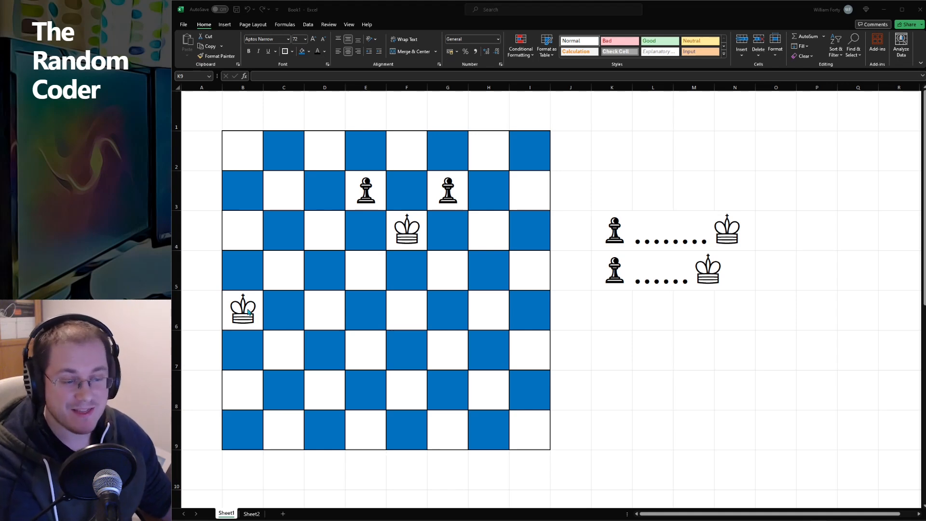
Point out the second king on B6, A5 outside the board, B5 above it and I4 on the far edge as wrap cases.
{"action": "left_click", "coordinate": [243, 309]}
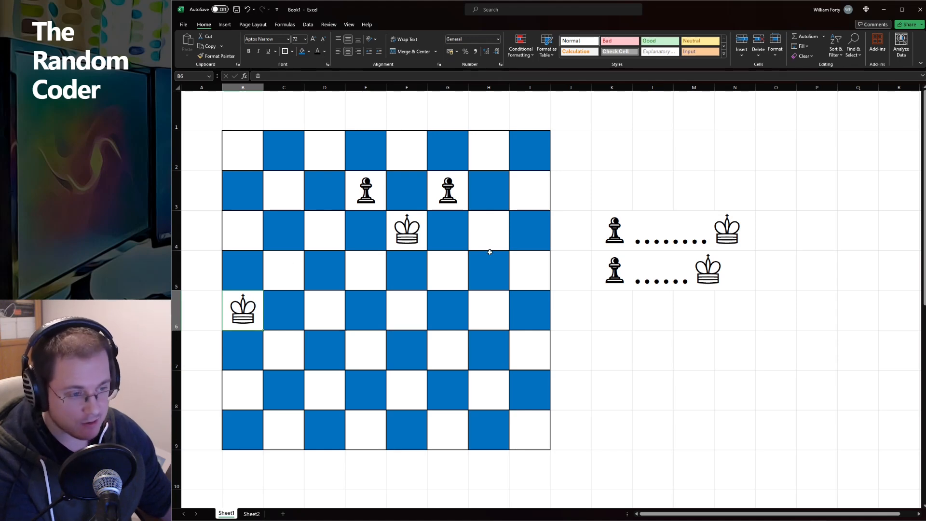
{"action": "left_click", "coordinate": [612, 230]}
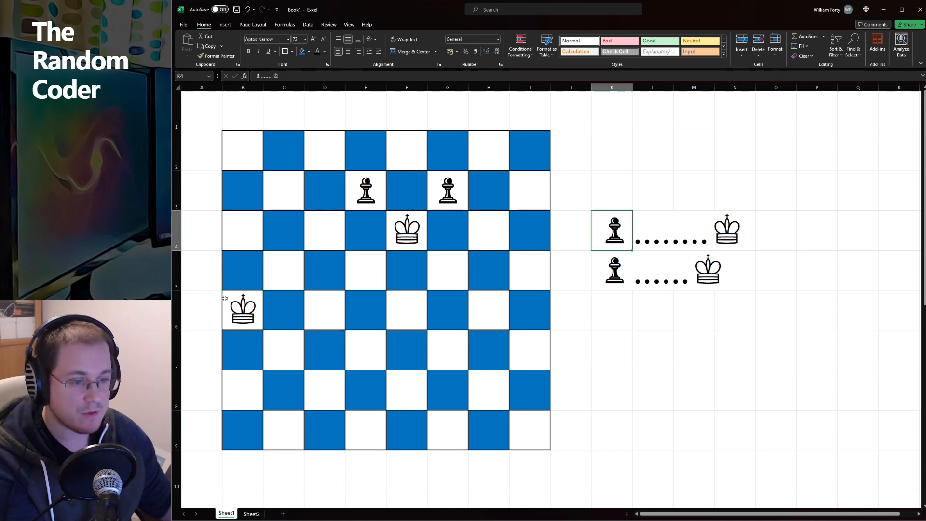
{"action": "left_click", "coordinate": [201, 270]}
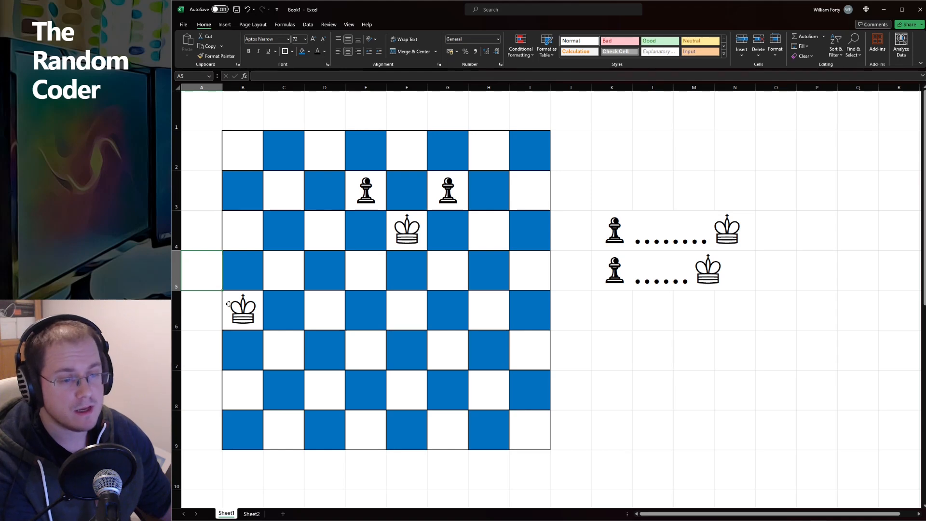
{"action": "left_click", "coordinate": [529, 269]}
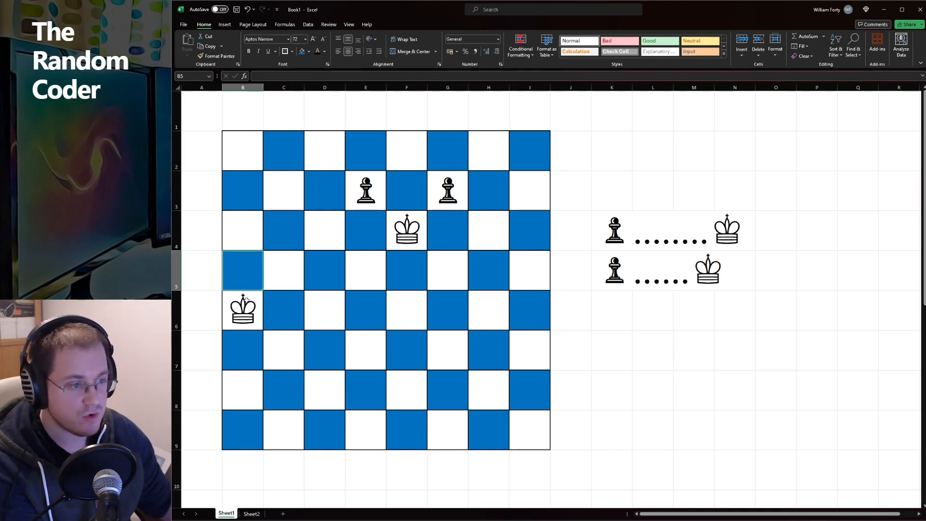
{"action": "mouse_move", "coordinate": [208, 267]}
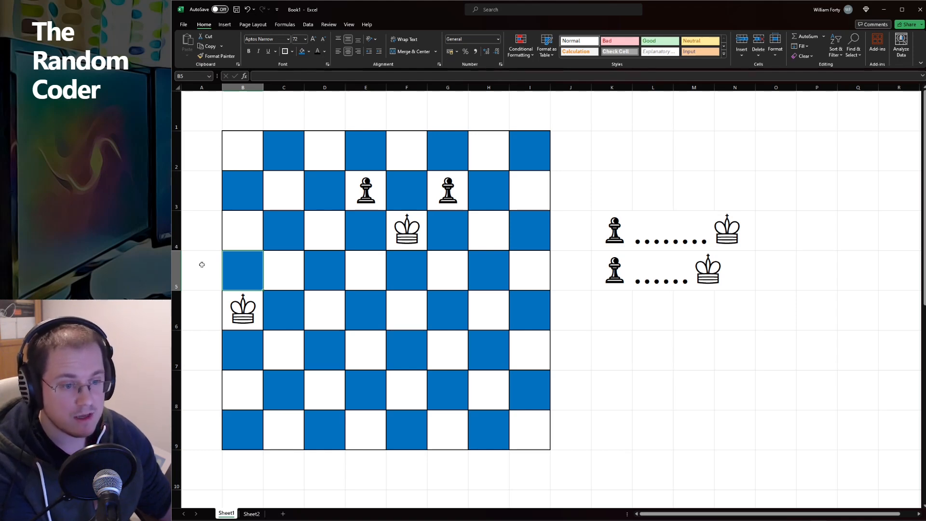
{"action": "left_click", "coordinate": [202, 270]}
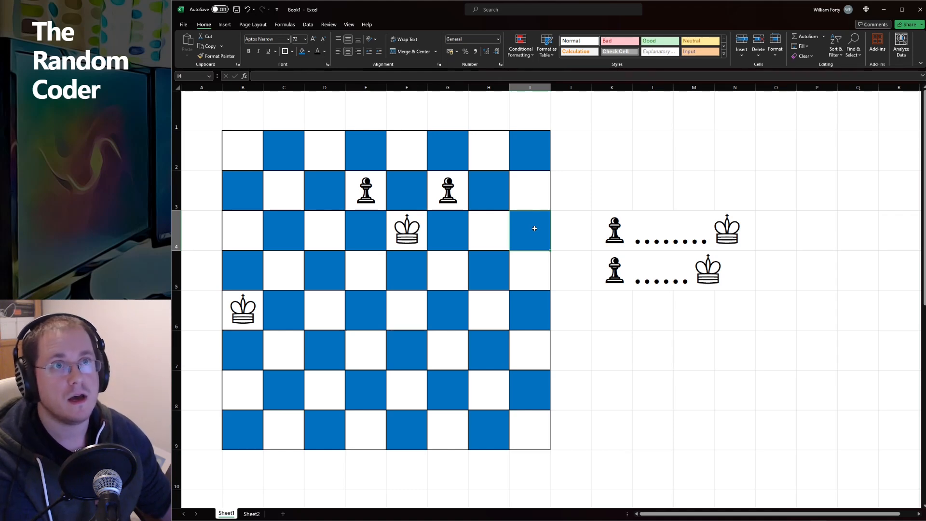
On Sheet2, highlight the # padding rows around the board and the king's square N6.
{"action": "left_click", "coordinate": [250, 513]}
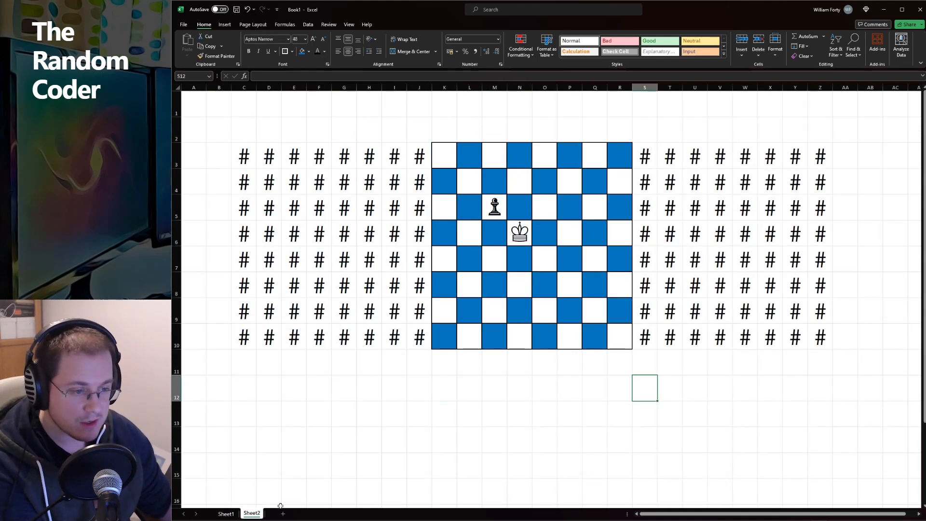
{"action": "left_click", "coordinate": [518, 388]}
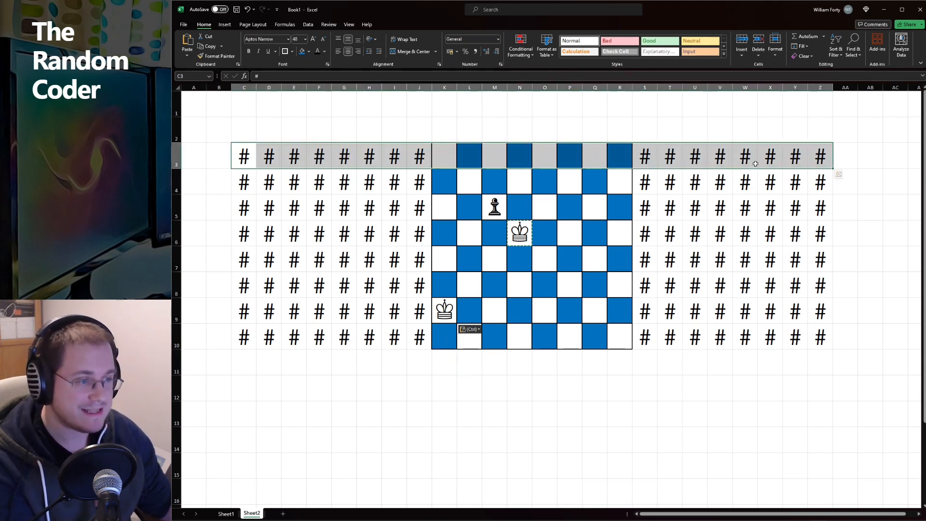
{"action": "left_click", "coordinate": [244, 182]}
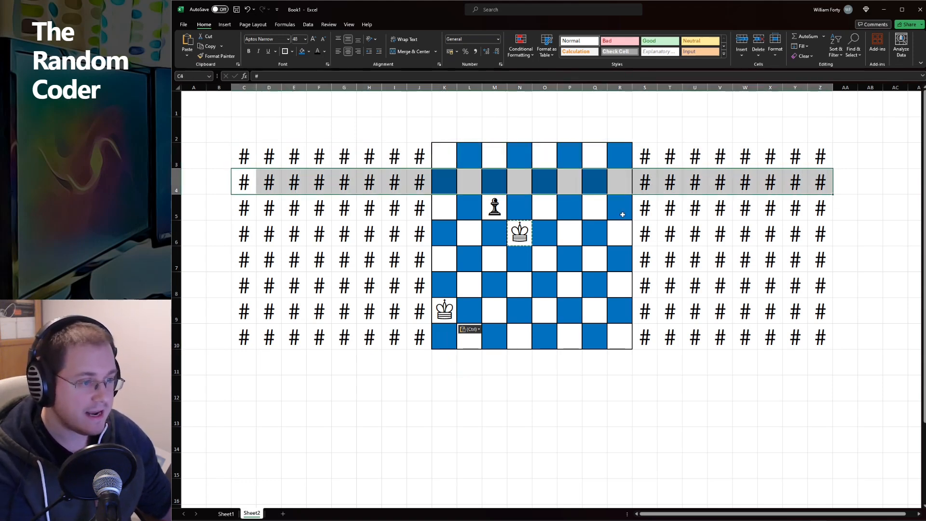
{"action": "left_click", "coordinate": [518, 231]}
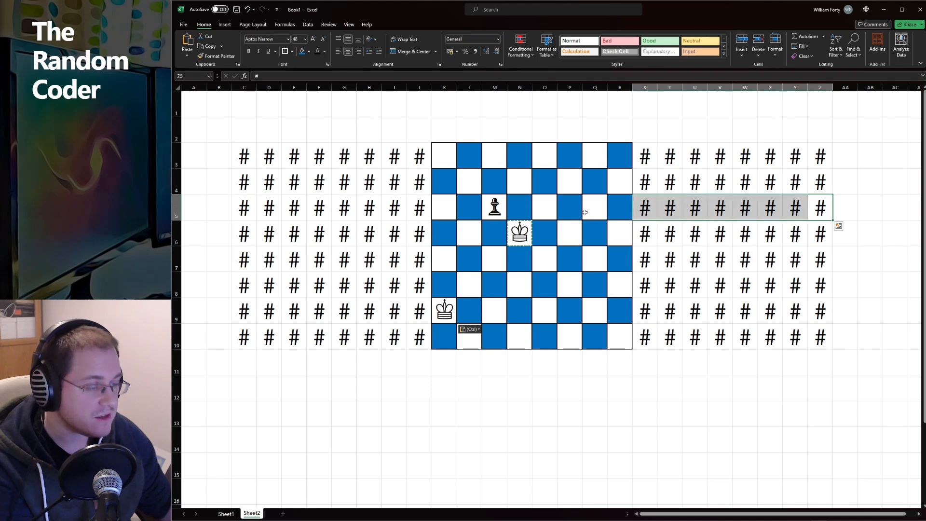
{"action": "mouse_move", "coordinate": [533, 206]}
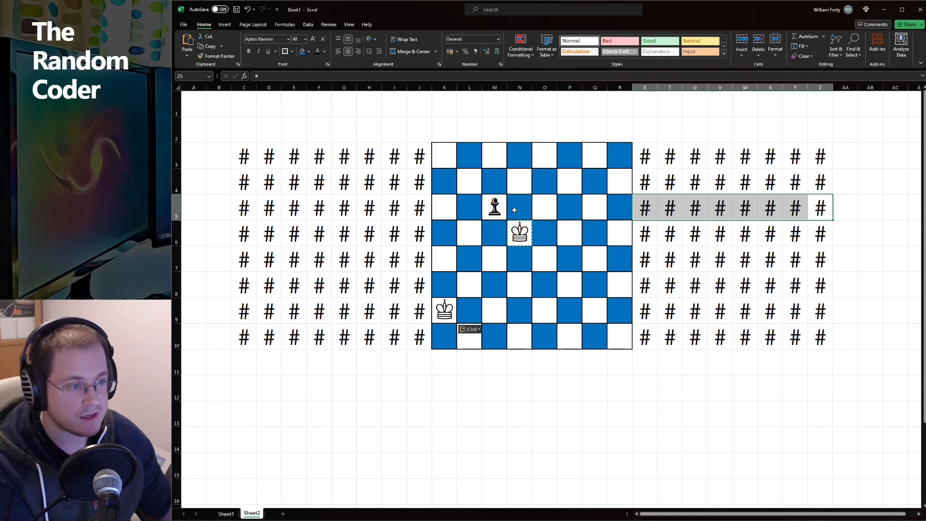
{"action": "left_click", "coordinate": [494, 208]}
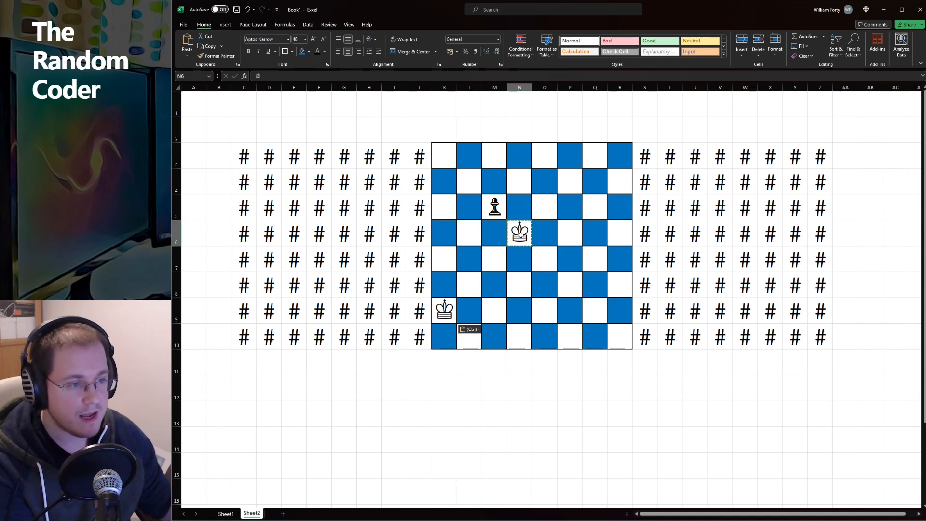
{"action": "mouse_move", "coordinate": [476, 235]}
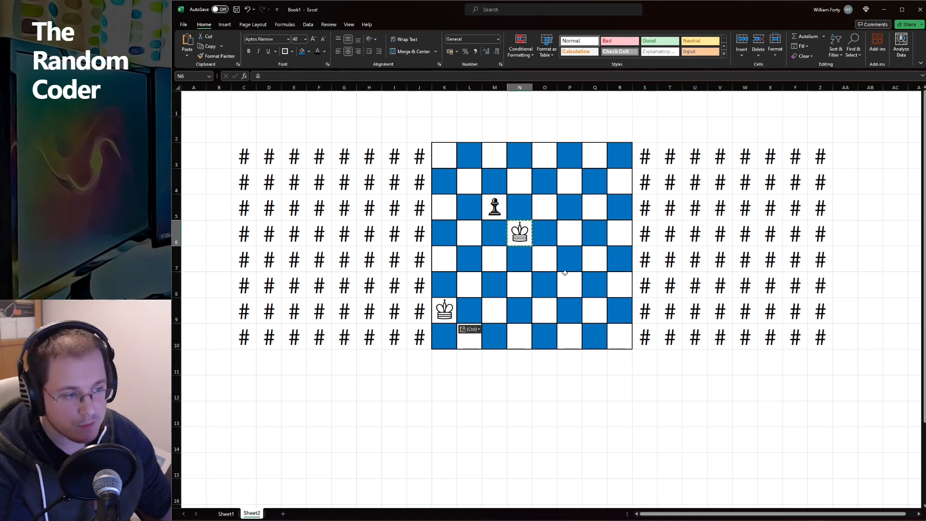
{"action": "mouse_move", "coordinate": [426, 247]}
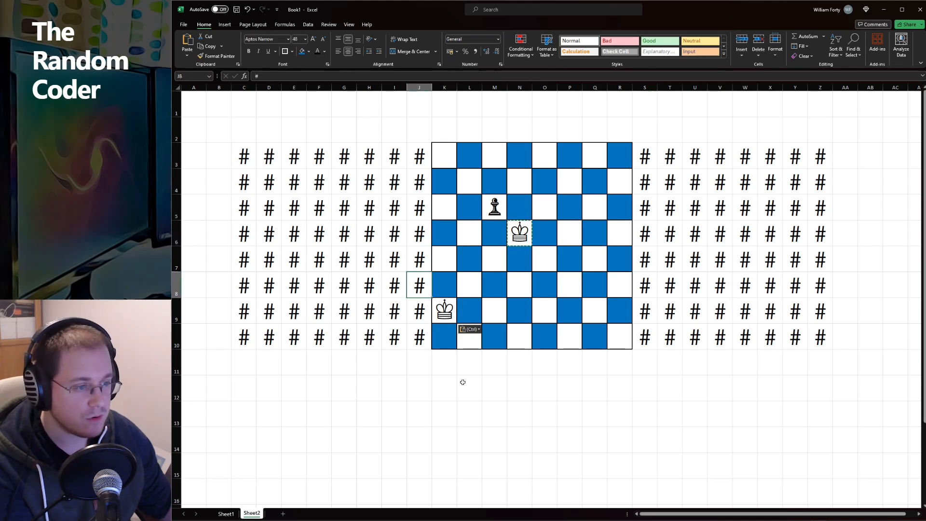
{"action": "mouse_move", "coordinate": [420, 289]}
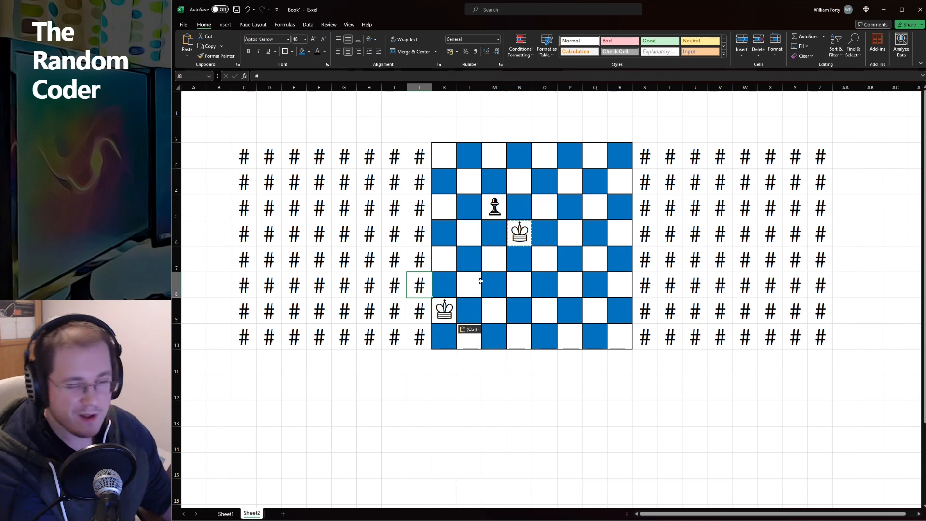
{"action": "mouse_move", "coordinate": [423, 308]}
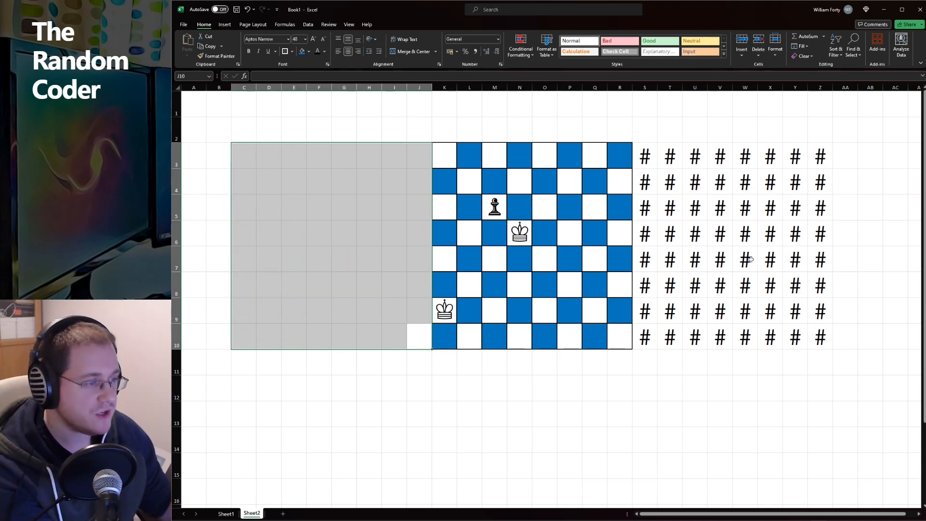
Highlight the whole # block right of the Sheet2 board, then return to Sheet1's two-pawn board.
{"action": "left_click", "coordinate": [644, 156]}
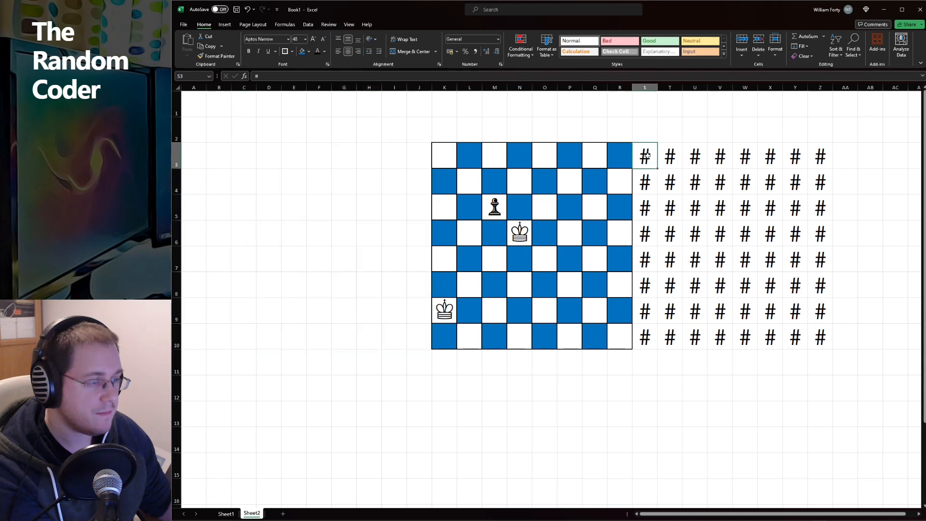
{"action": "left_click_drag", "start_coordinate": [644, 156], "coordinate": [820, 338]}
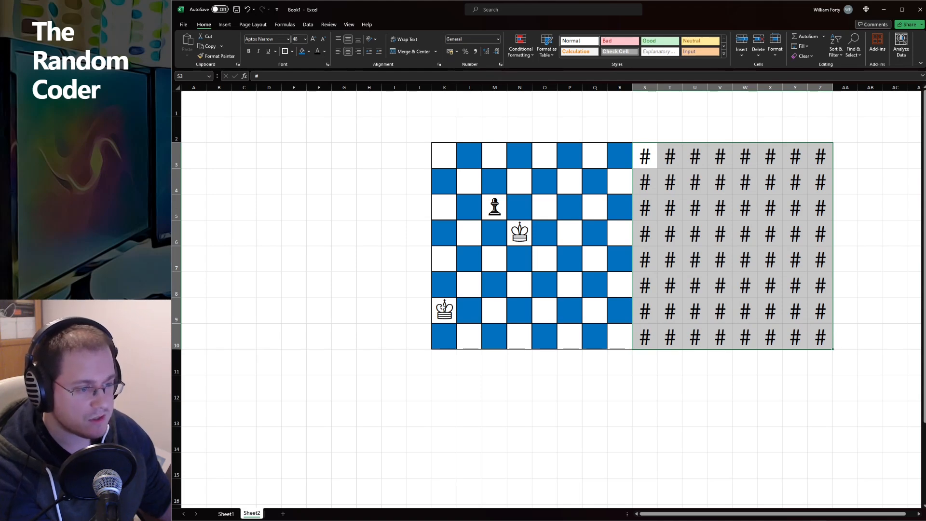
{"action": "left_click", "coordinate": [444, 311]}
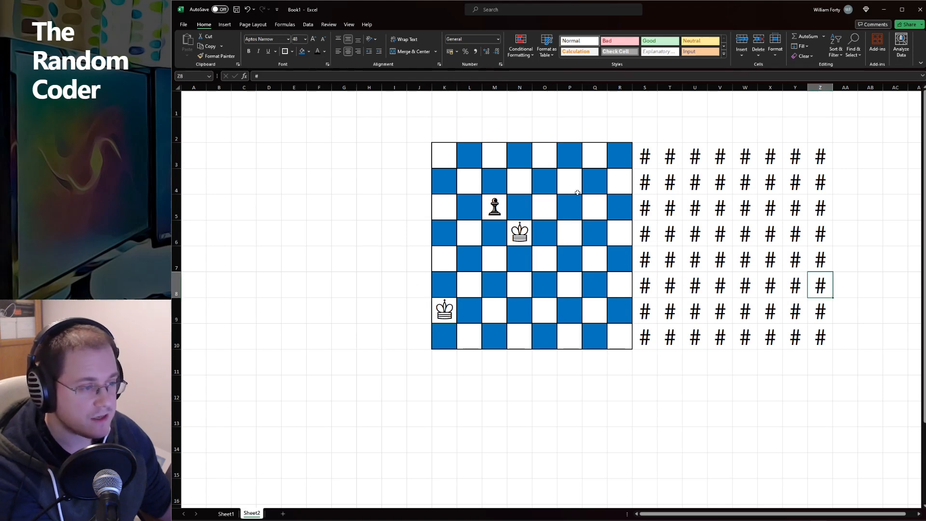
{"action": "left_click_drag", "start_coordinate": [644, 156], "coordinate": [820, 338]}
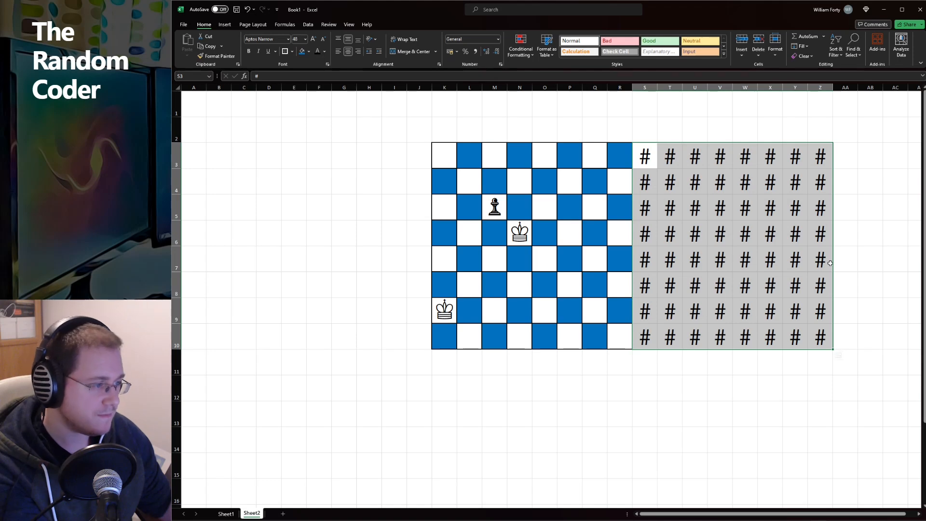
{"action": "left_click", "coordinate": [225, 513]}
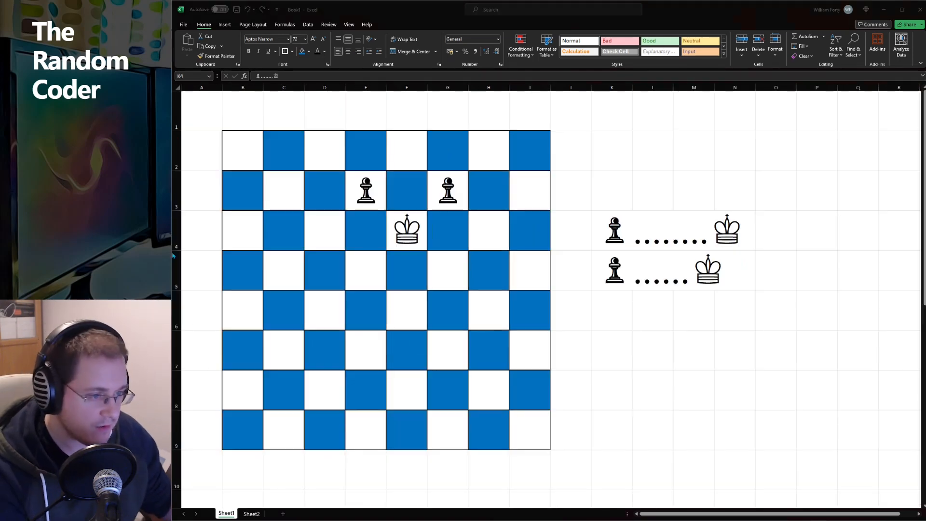
Compare Sheet2's two boards with Sheet1's pawn on E3, ending on the two-board sheet.
{"action": "left_click", "coordinate": [611, 230]}
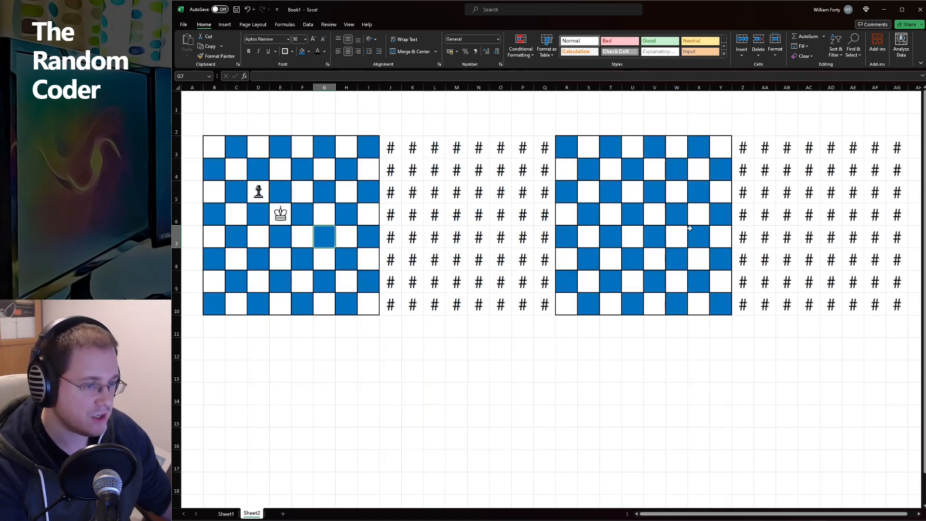
{"action": "left_click", "coordinate": [226, 513]}
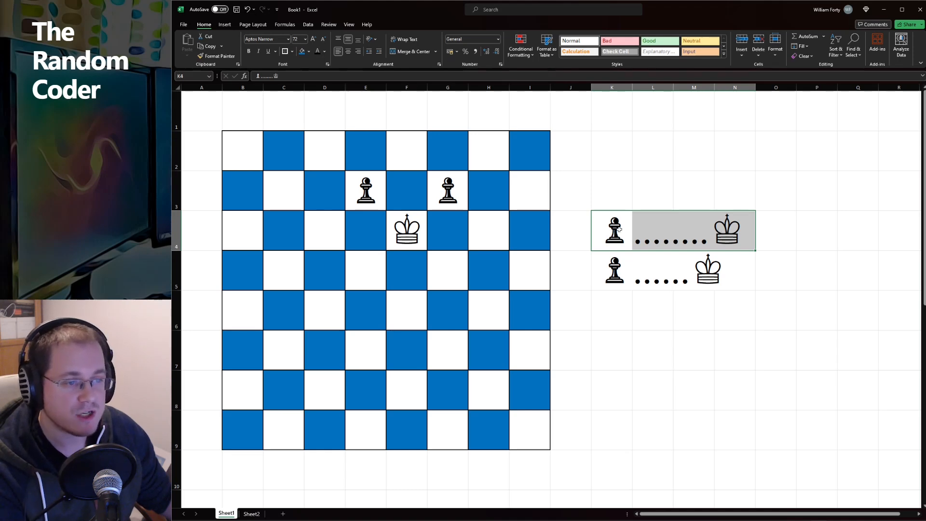
{"action": "left_click", "coordinate": [365, 190]}
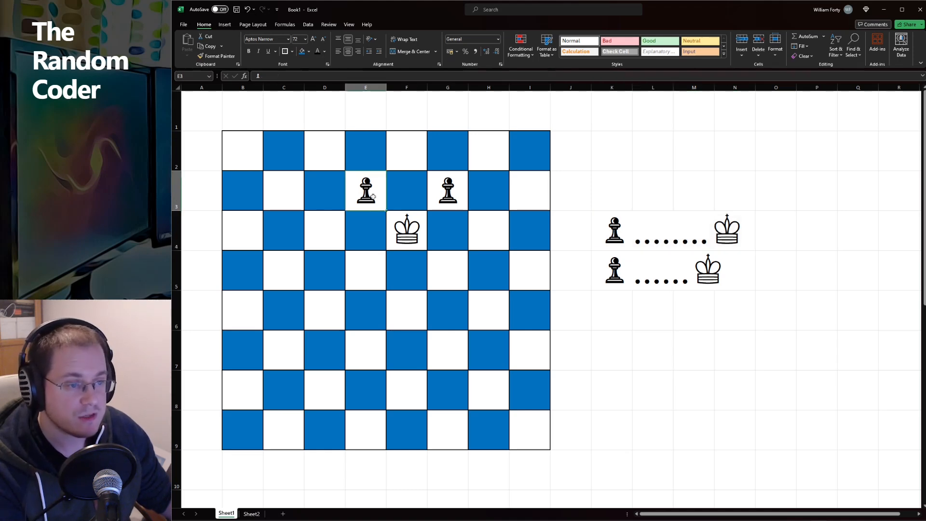
{"action": "left_click", "coordinate": [406, 190]}
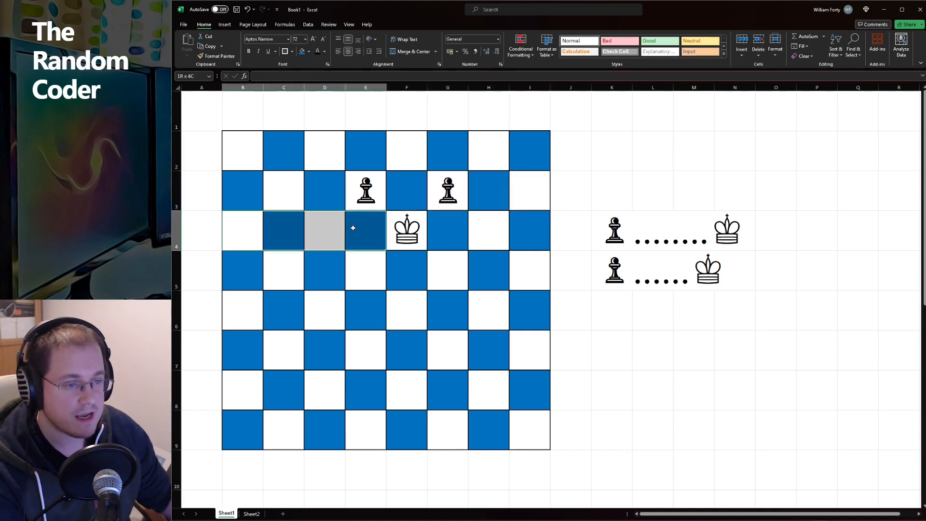
{"action": "left_click", "coordinate": [252, 513]}
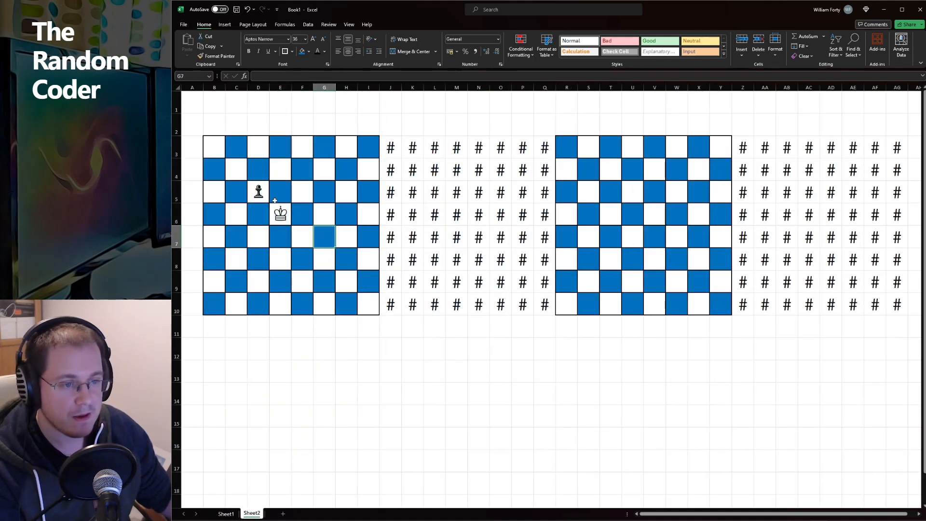
Place a pawn diagonally above the king on both Sheet2 boards.
{"action": "left_click", "coordinate": [258, 191]}
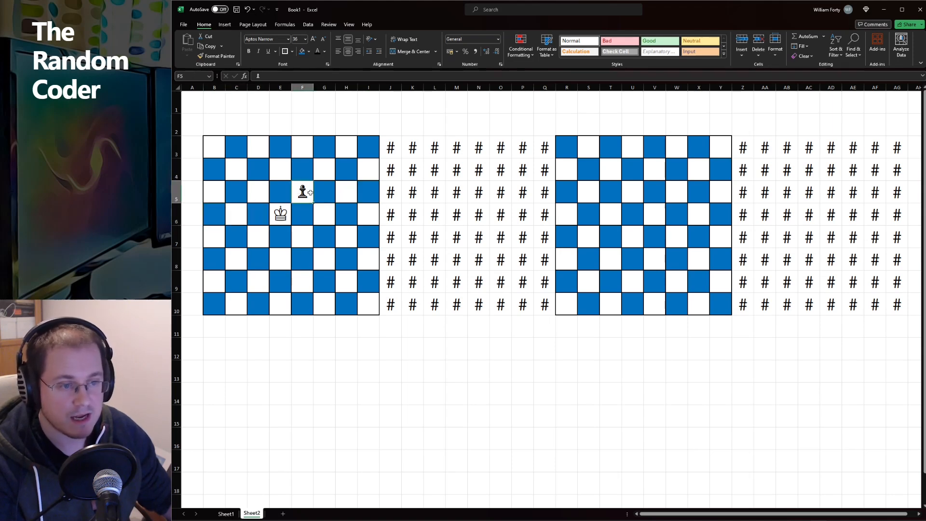
{"action": "mouse_move", "coordinate": [631, 188]}
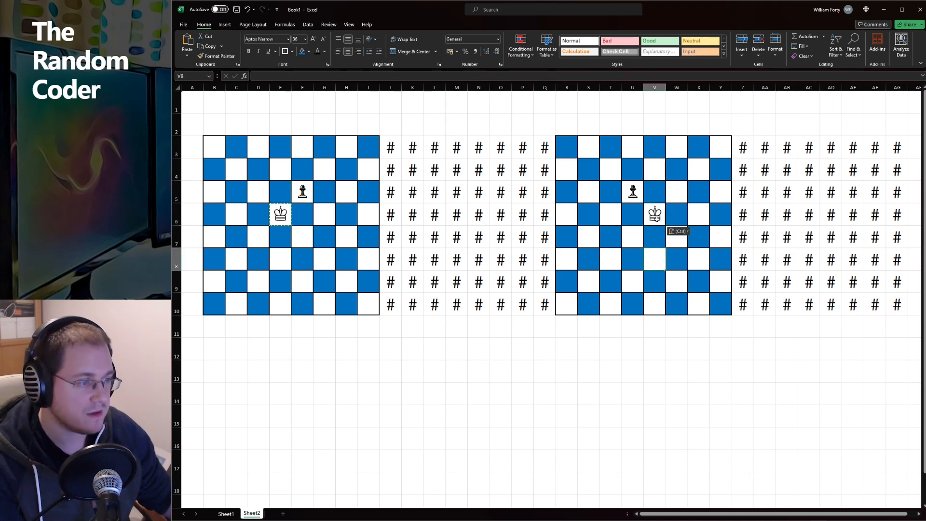
{"action": "left_click", "coordinate": [654, 191]}
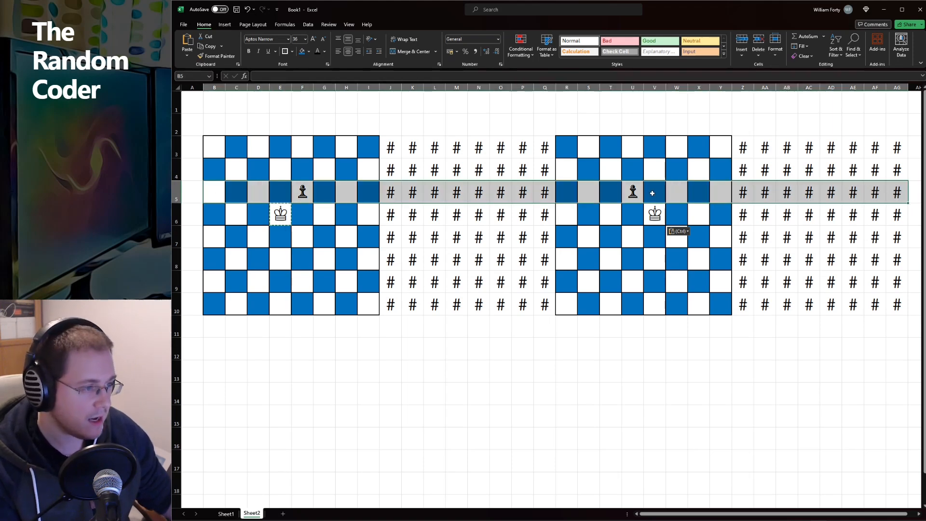
{"action": "left_click", "coordinate": [654, 192]}
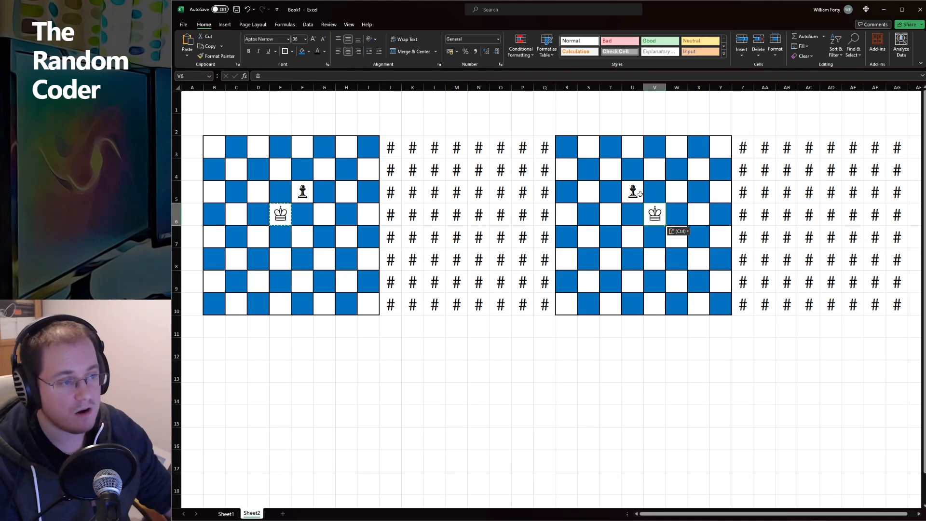
{"action": "mouse_move", "coordinate": [236, 503]}
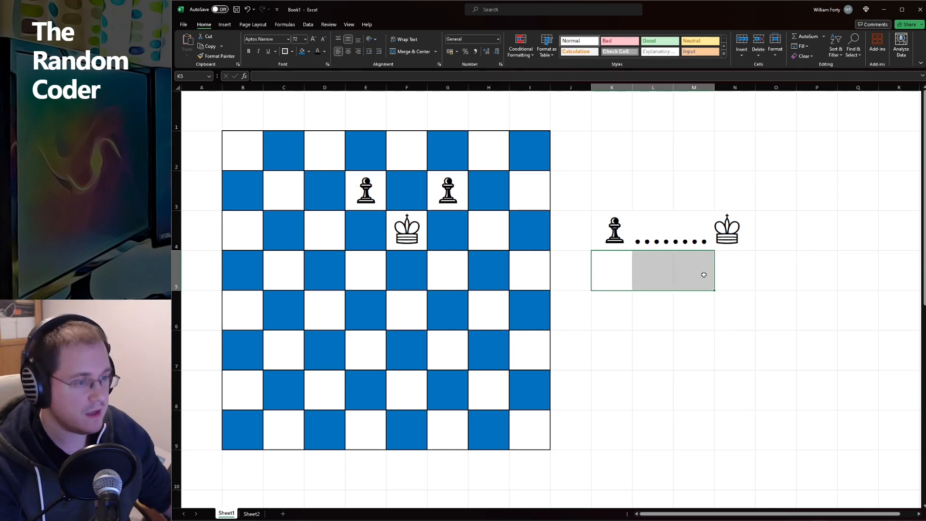
Retype the side pattern as pawn .{8} king, then change the repeat count to 32.
{"action": "left_click", "coordinate": [653, 310]}
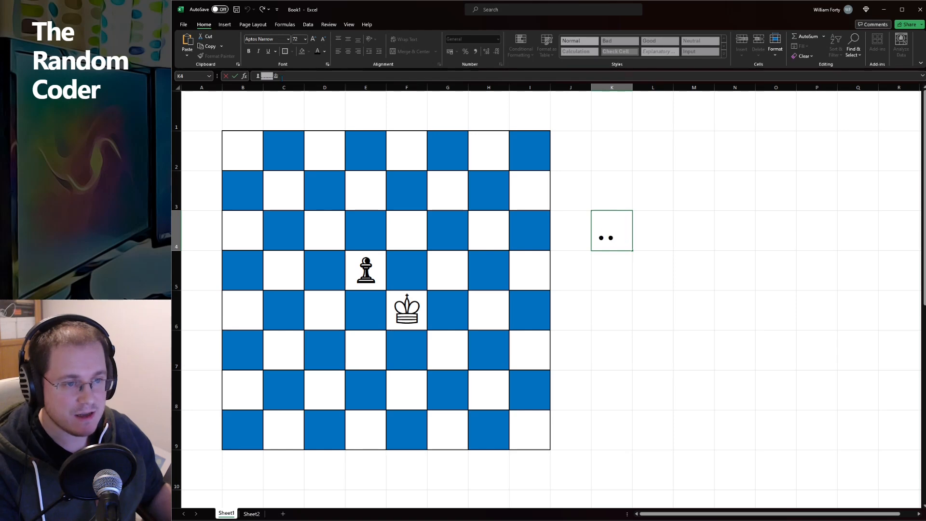
{"action": "type", "text": "♚"}
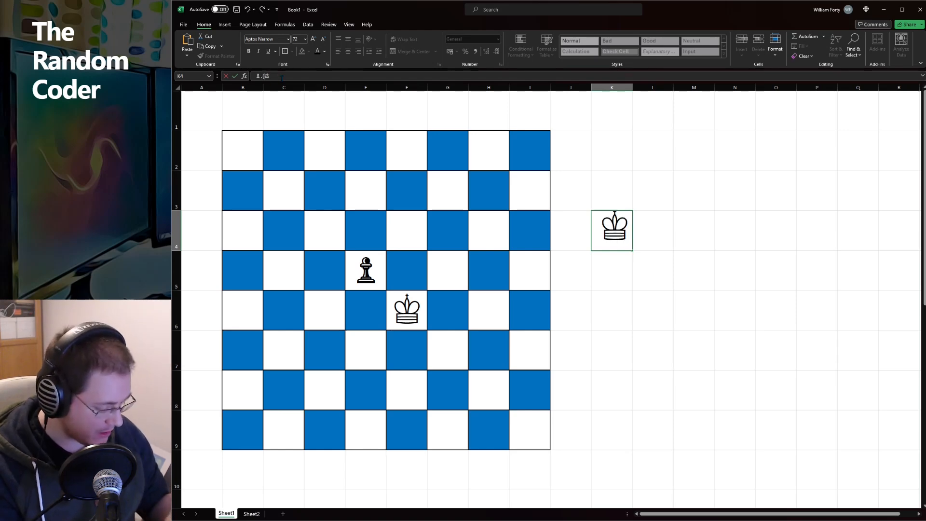
{"action": "type", "text": "8}"}
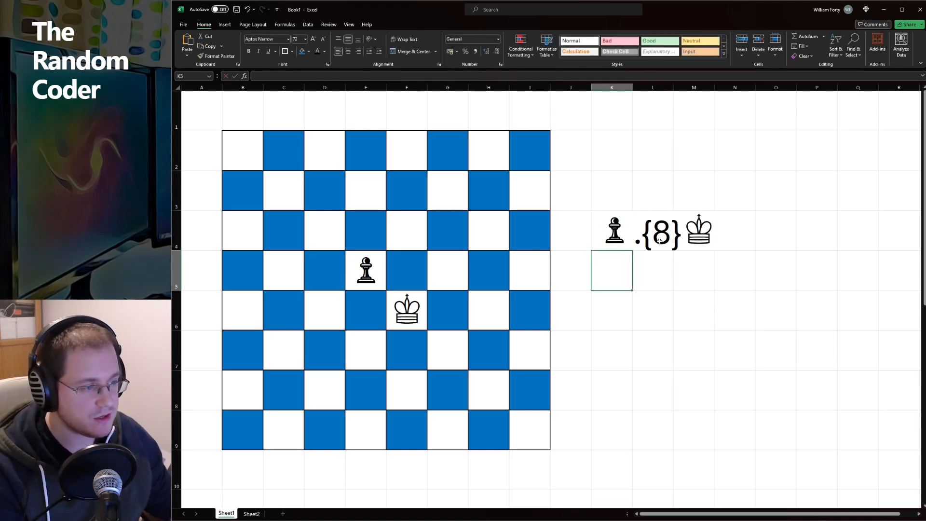
{"action": "left_click", "coordinate": [652, 231]}
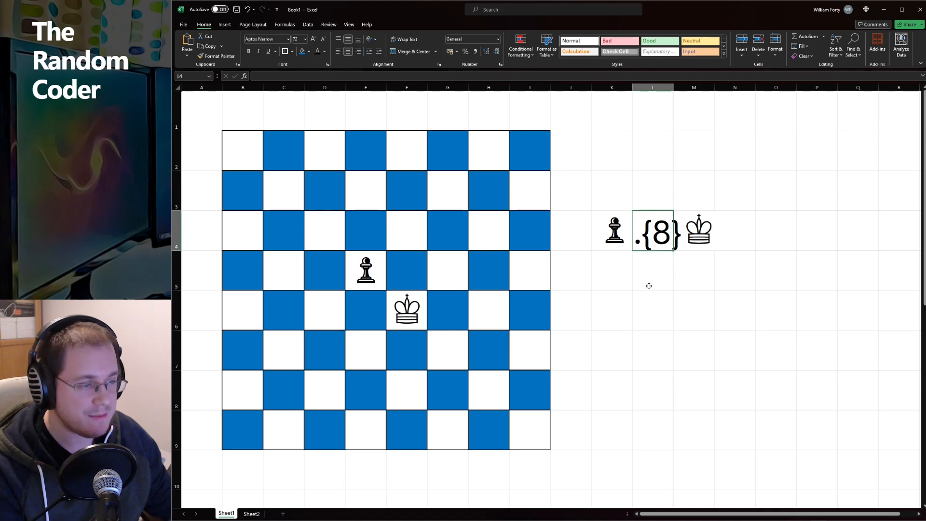
{"action": "left_click", "coordinate": [614, 230]}
{"action": "type", "text": "32"}
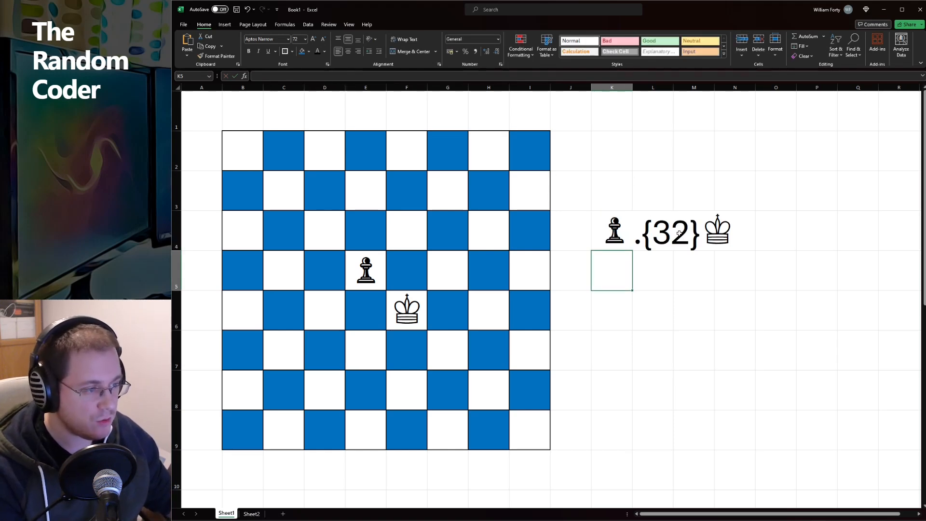
Glance at the two-board sheet, then leave Excel for the Codewars kingIsInCheck solution.
{"action": "left_click", "coordinate": [251, 513]}
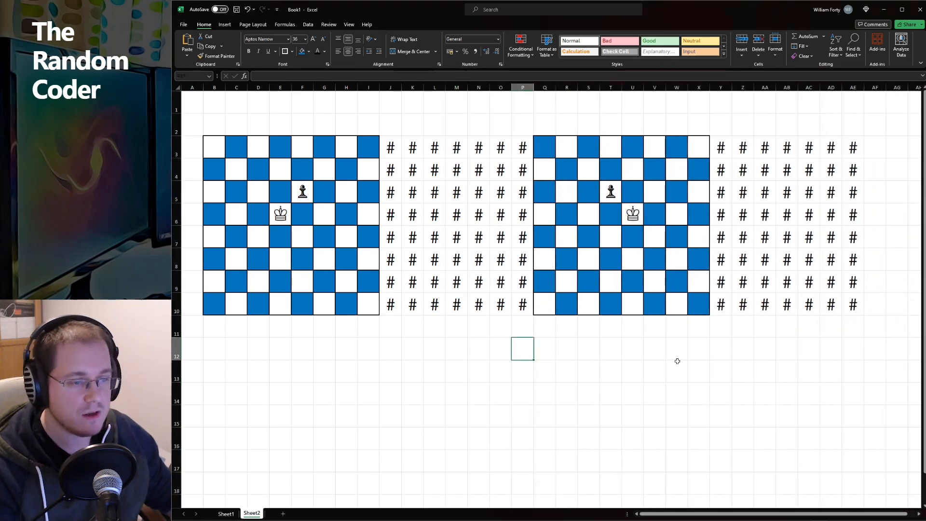
{"action": "mouse_move", "coordinate": [496, 322]}
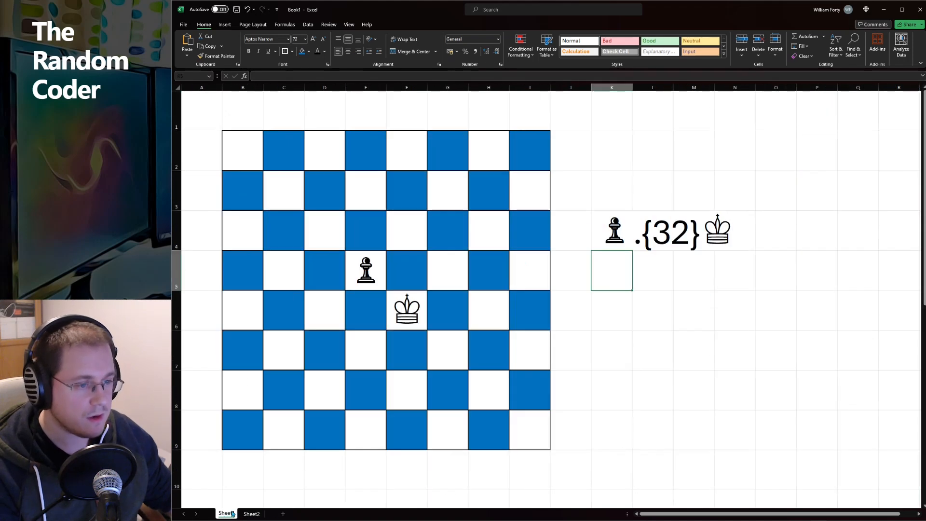
{"action": "left_click", "coordinate": [611, 231]}
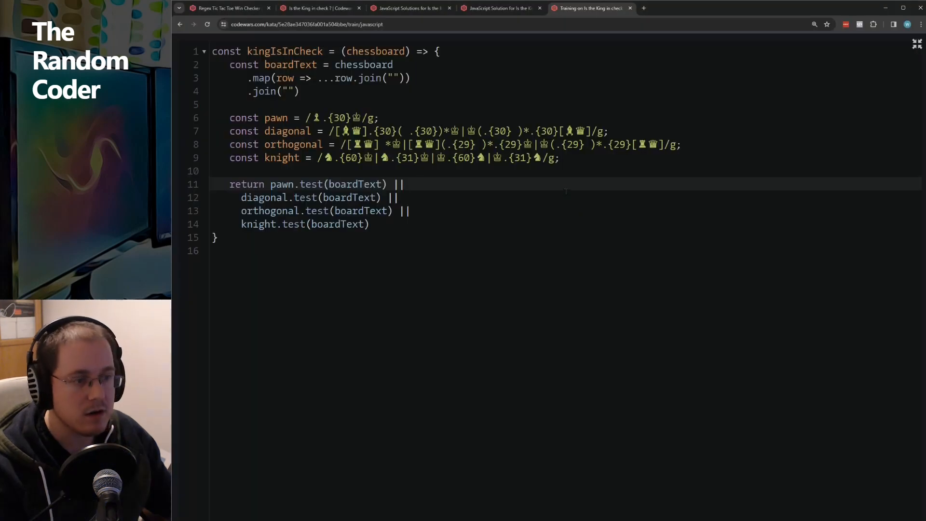
Select the bishop symbol in the solution code to copy it for the Excel board.
{"action": "double_click", "coordinate": [338, 118]}
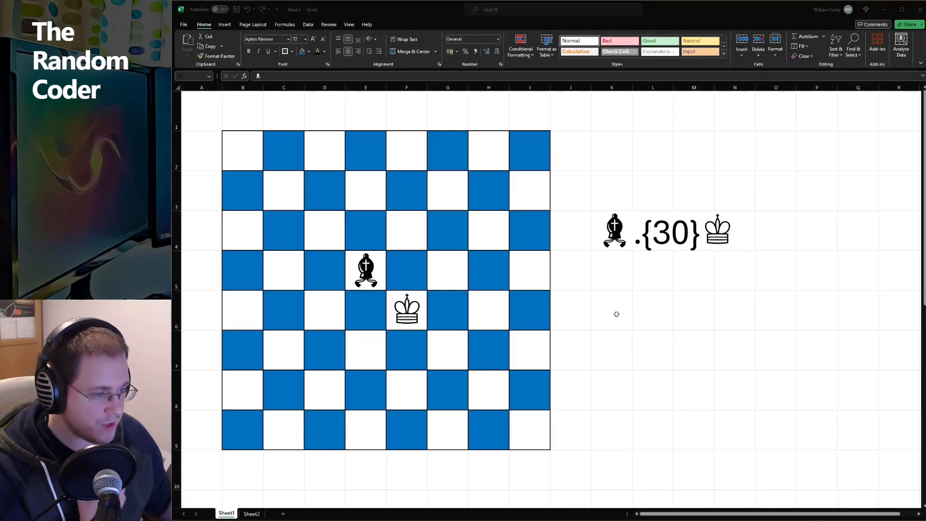
{"action": "left_click", "coordinate": [611, 310]}
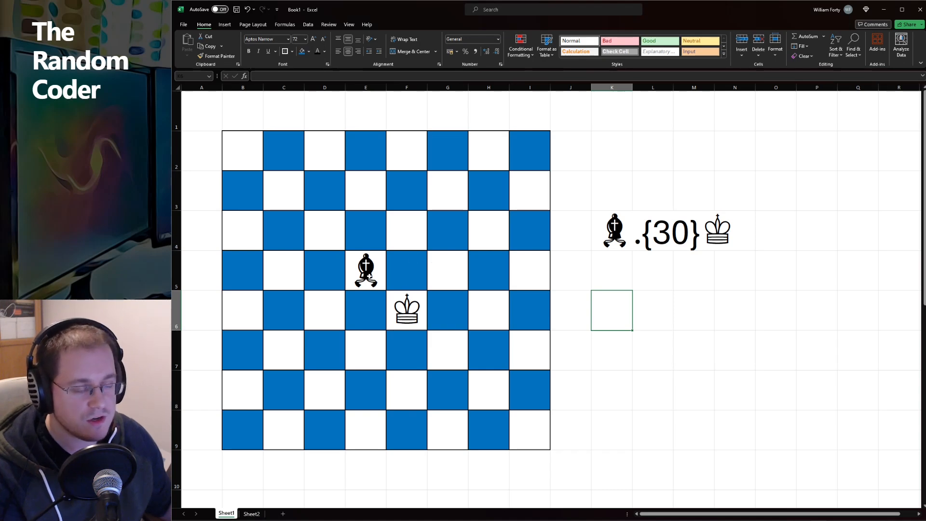
{"action": "left_click", "coordinate": [365, 270]}
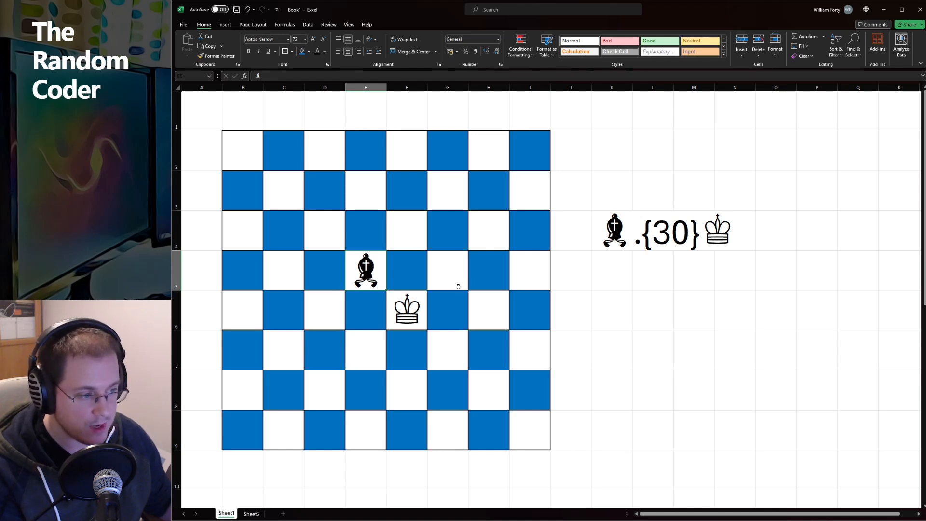
{"action": "left_click", "coordinate": [611, 231]}
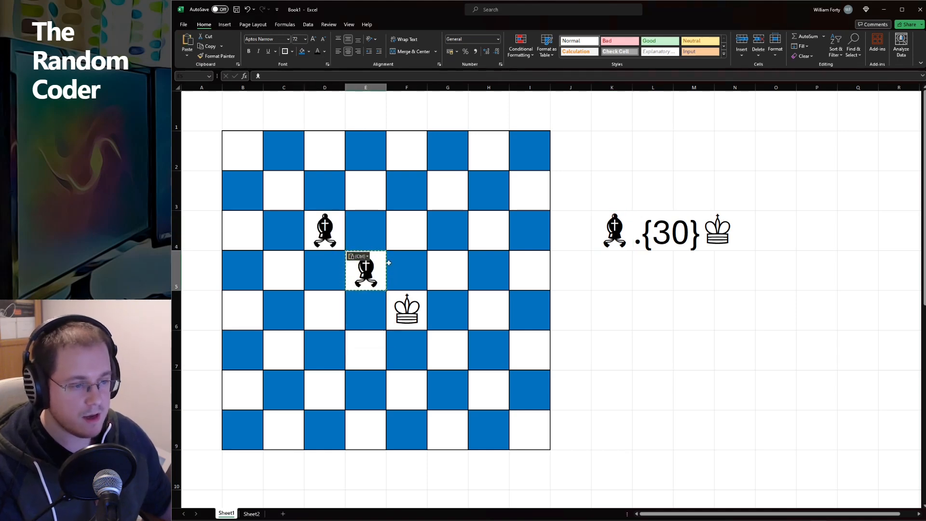
Move the bishop two squares diagonally from the king and extend the pattern to bishop .{30} .{30} king.
{"action": "left_click_drag", "start_coordinate": [365, 271], "coordinate": [324, 231]}
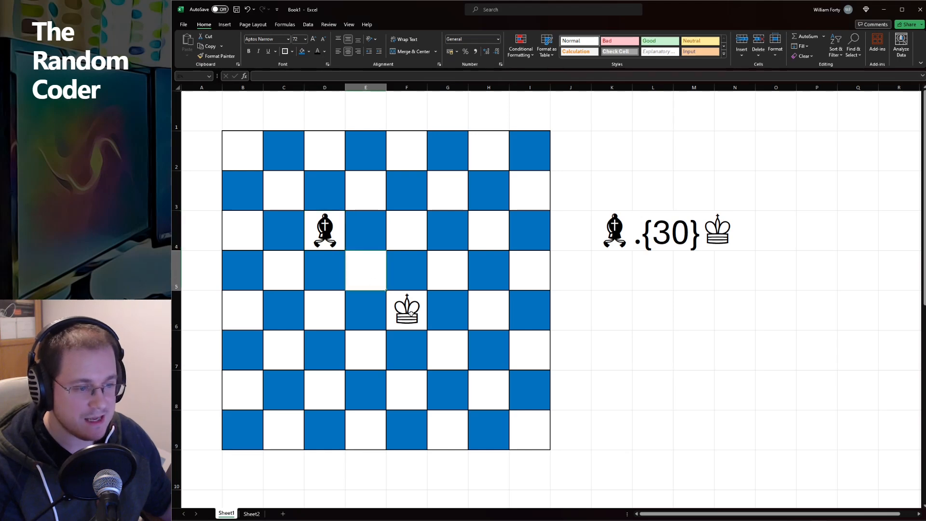
{"action": "left_click", "coordinate": [406, 310]}
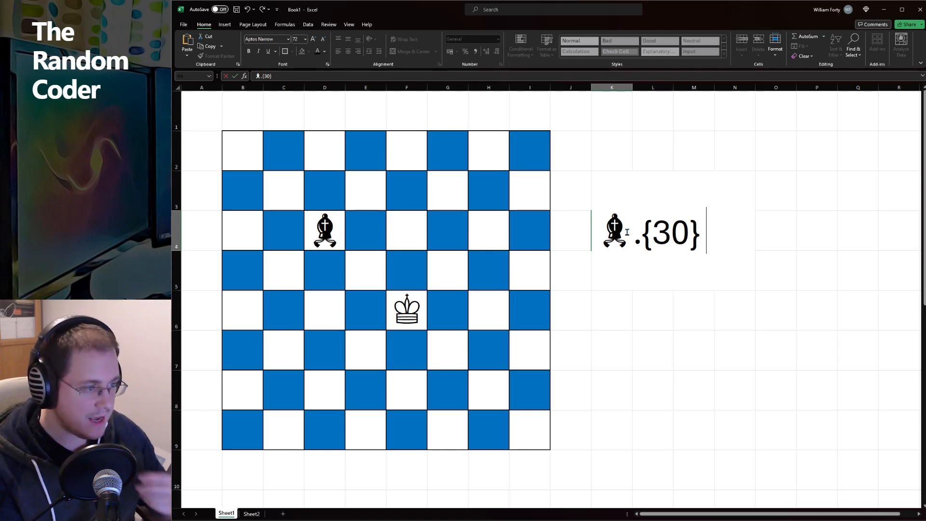
{"action": "type", "text": "."}
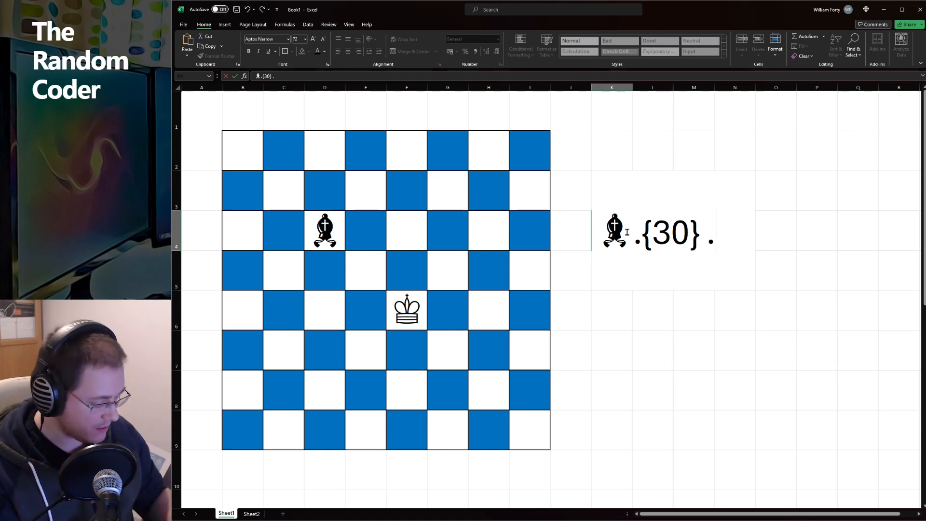
{"action": "type", "text": ".{3}"}
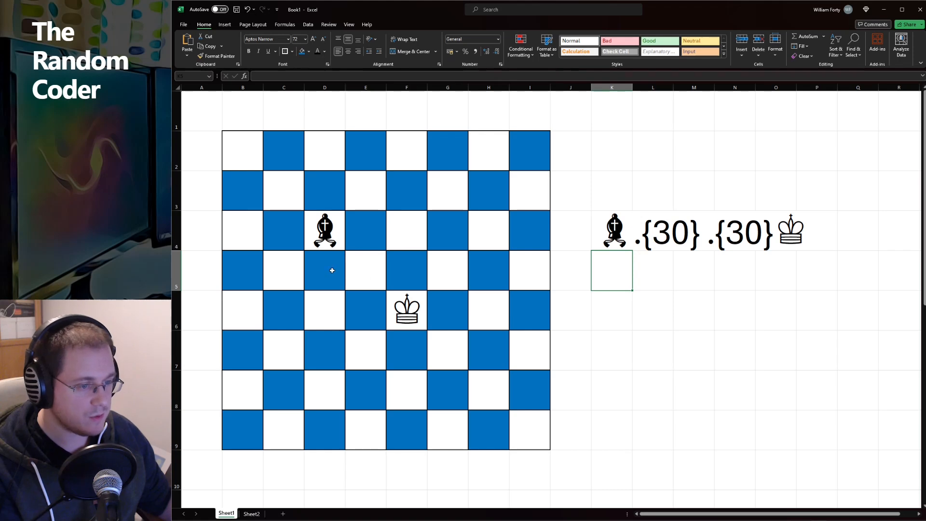
Point out the empty square between bishop and king, then the king's and bishop's squares.
{"action": "left_click", "coordinate": [365, 270]}
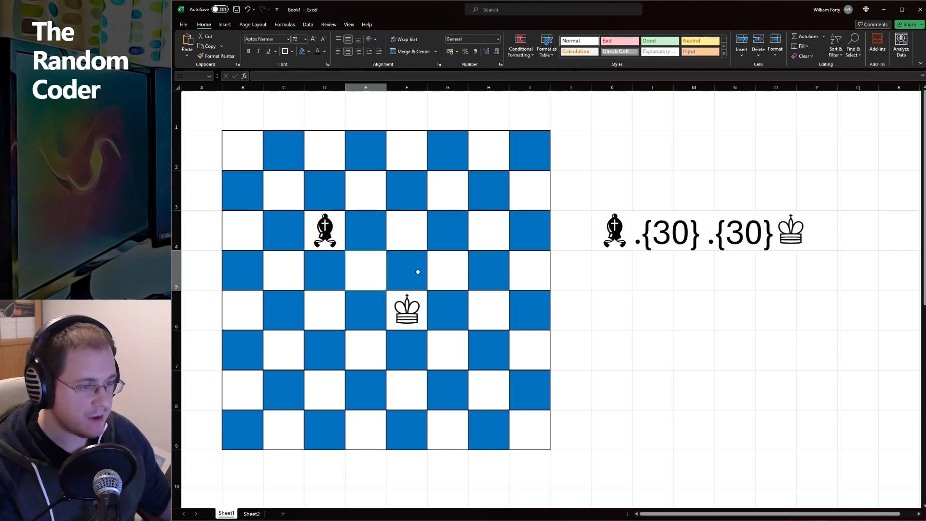
{"action": "mouse_move", "coordinate": [413, 307]}
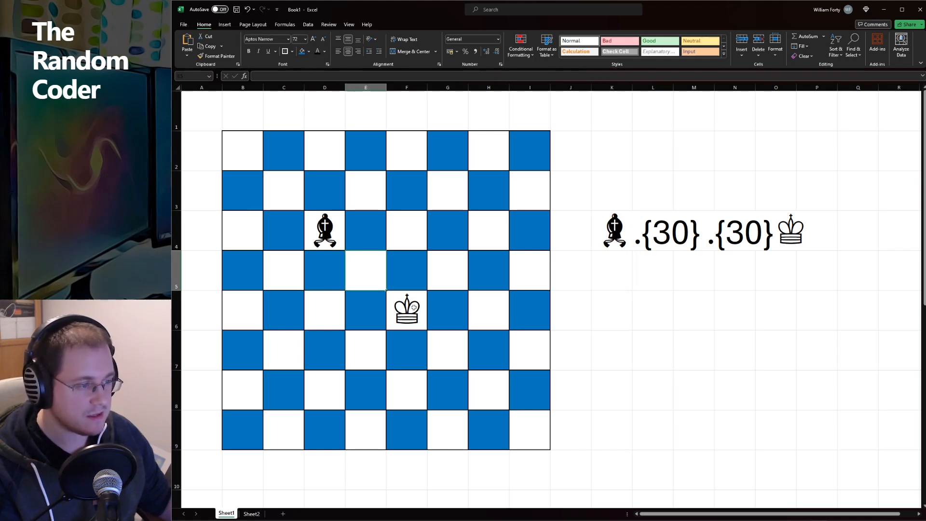
{"action": "left_click", "coordinate": [406, 310]}
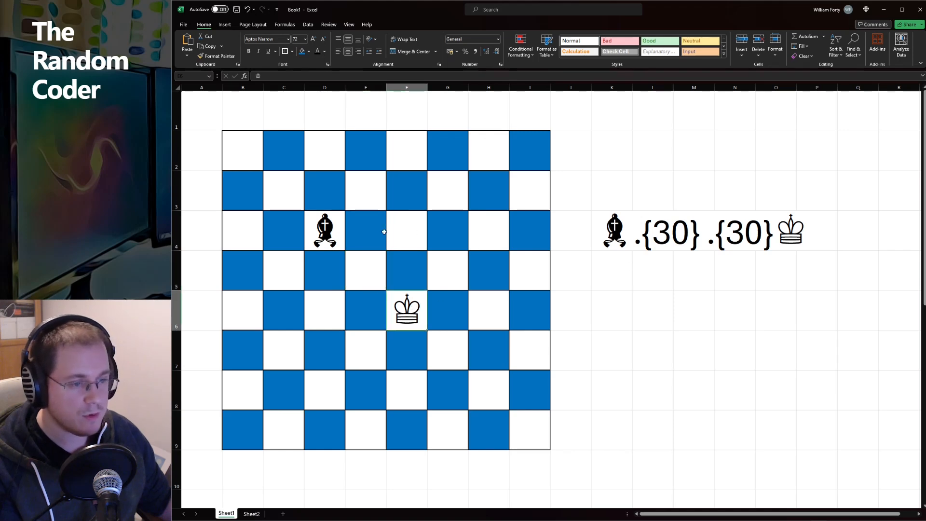
{"action": "left_click", "coordinate": [324, 230]}
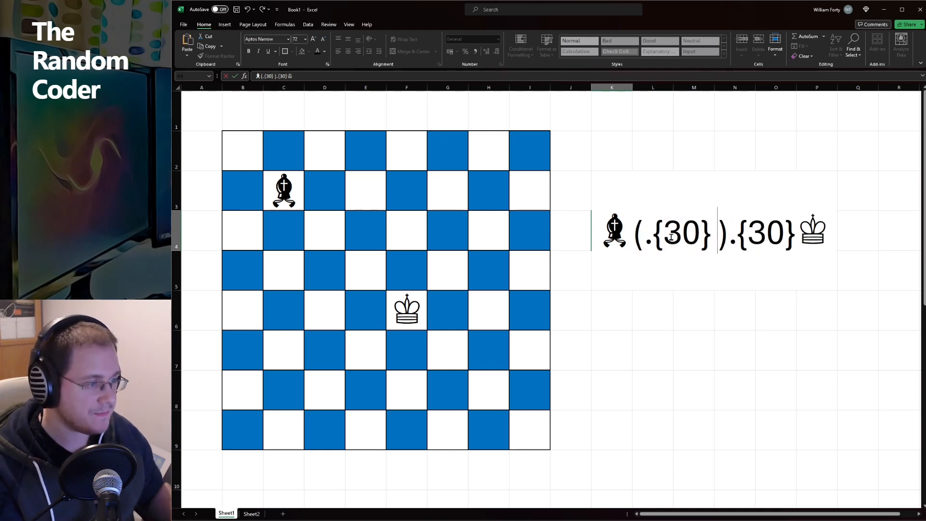
Finish the diagonal pattern [♝♛].{30}( .{30})*♚ and select the bishop's square.
{"action": "type", "text": "*"}
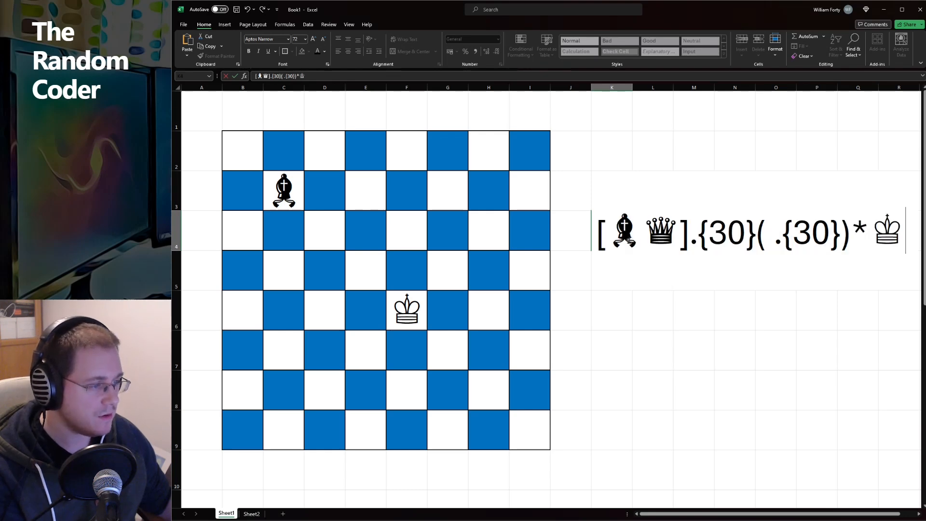
{"action": "left_click", "coordinate": [612, 309]}
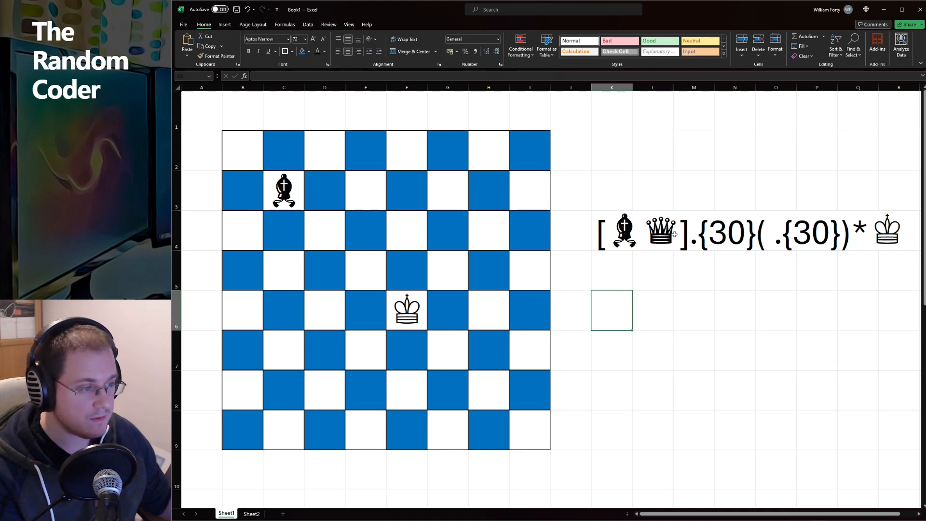
{"action": "left_click", "coordinate": [284, 190]}
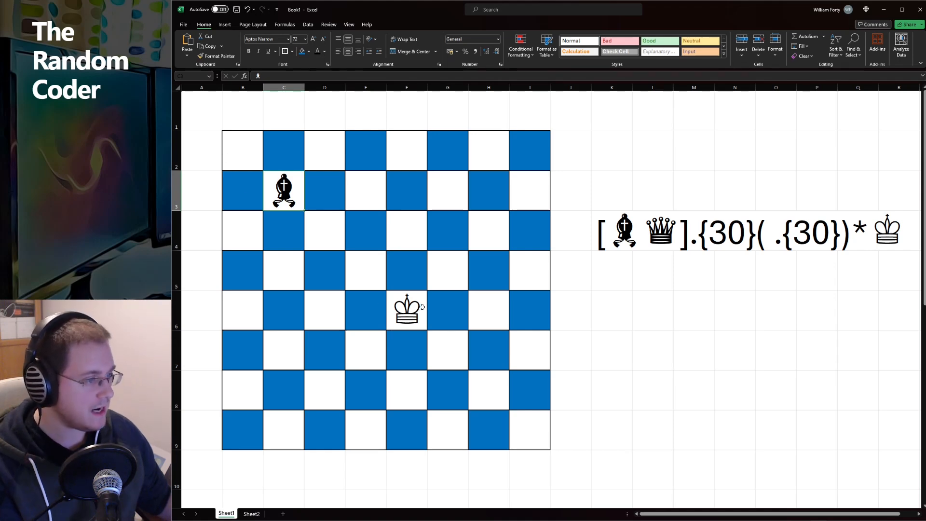
{"action": "mouse_move", "coordinate": [374, 346]}
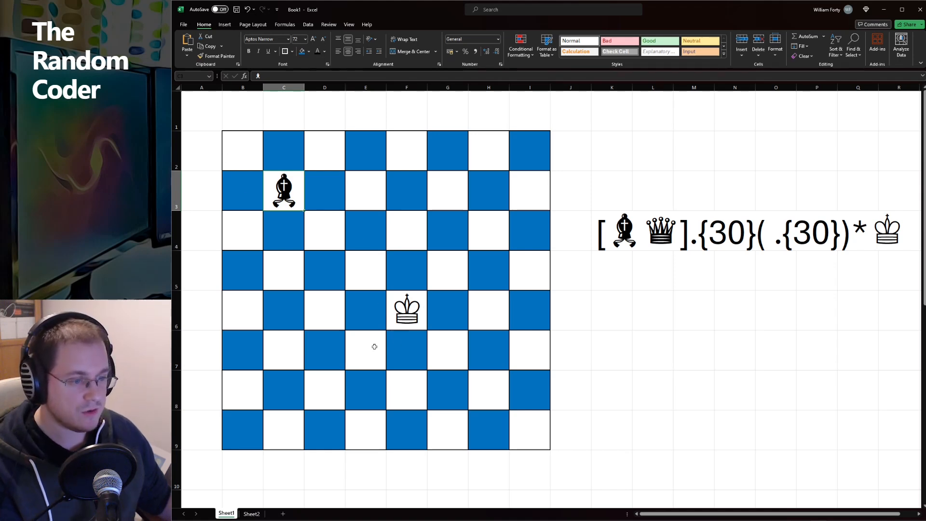
Point out squares below-left of the king for the reversed pattern ♚(.{30} )*.{30}[♝♛].
{"action": "left_click", "coordinate": [324, 389]}
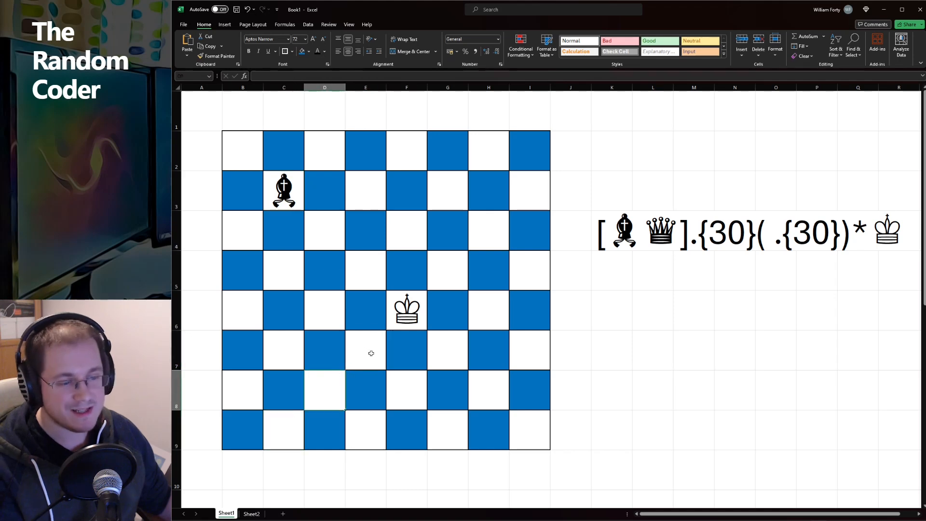
{"action": "left_click", "coordinate": [365, 350]}
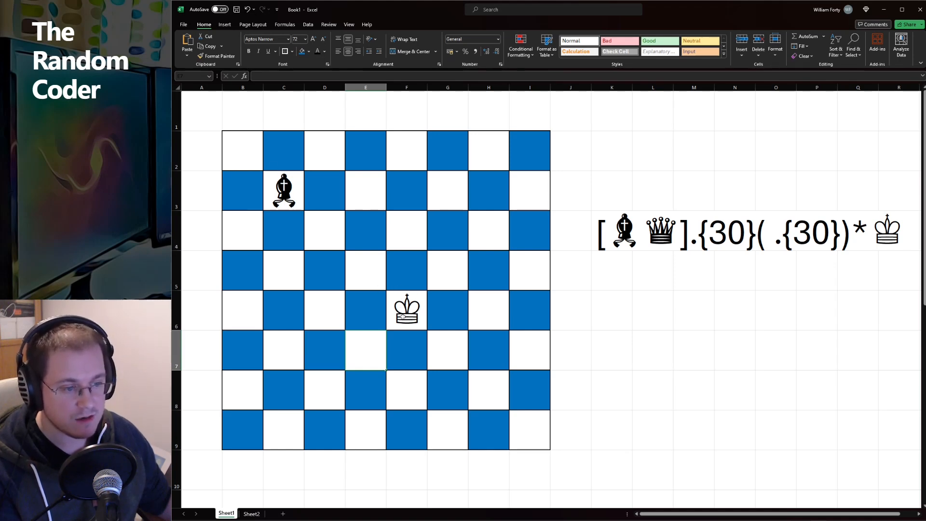
{"action": "mouse_move", "coordinate": [529, 438]}
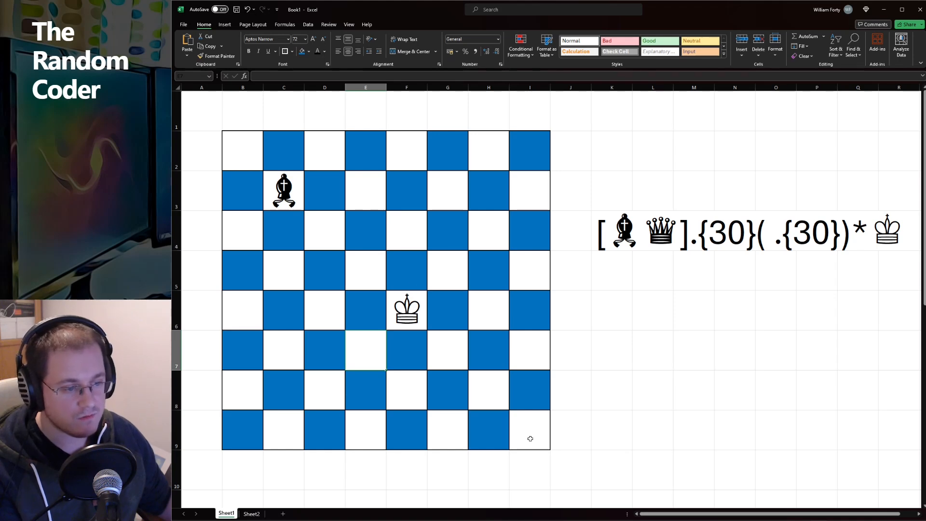
{"action": "mouse_move", "coordinate": [522, 182]}
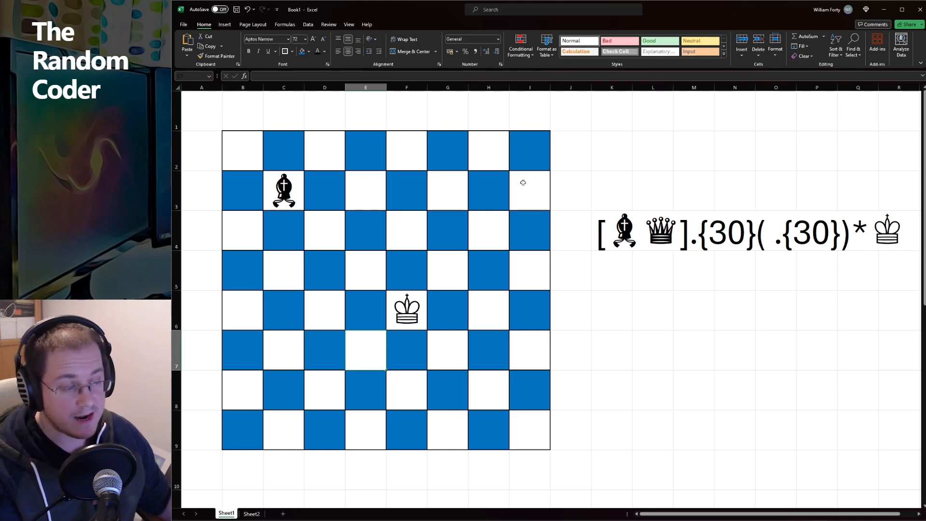
{"action": "mouse_move", "coordinate": [554, 188]}
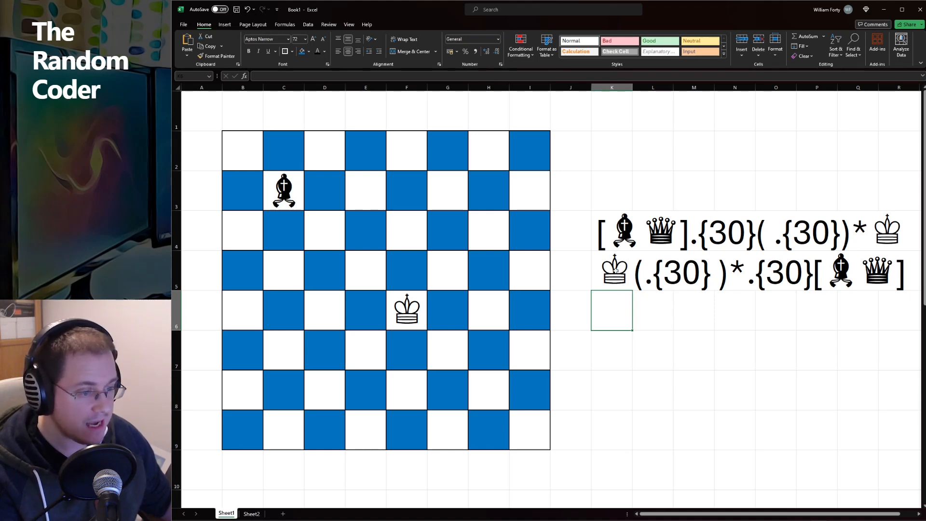
{"action": "left_click", "coordinate": [406, 310]}
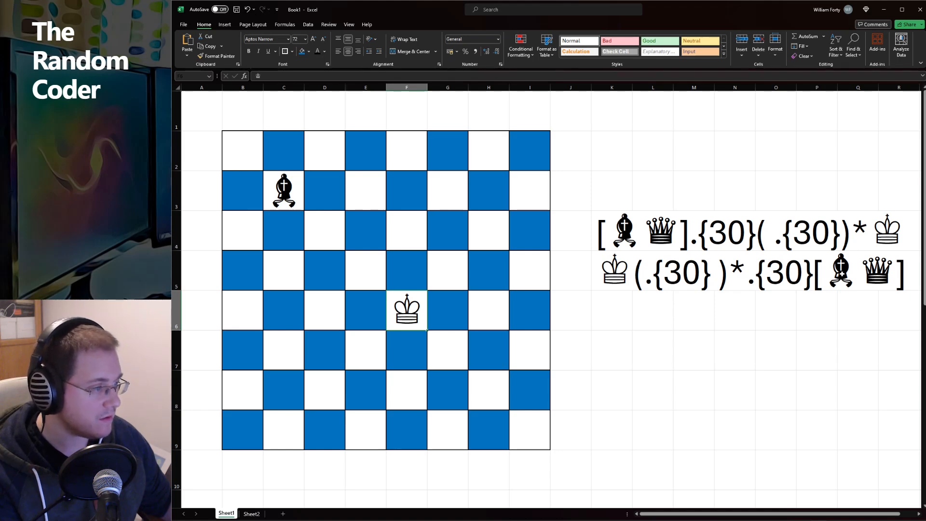
{"action": "left_click", "coordinate": [588, 8]}
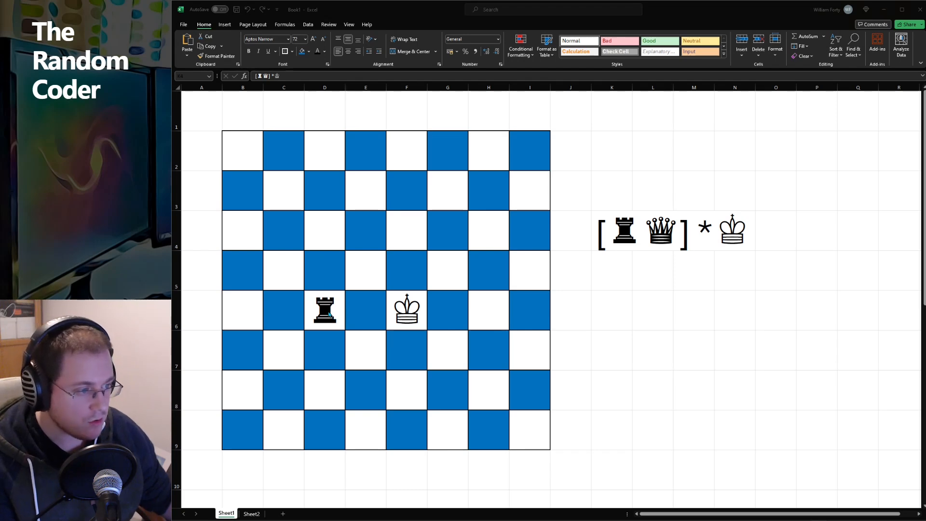
{"action": "mouse_move", "coordinate": [790, 299]}
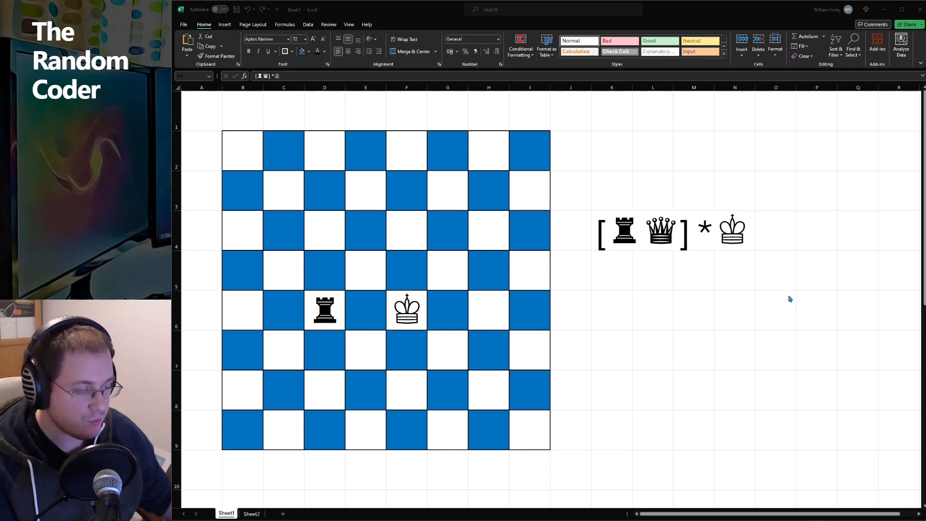
Select the cell holding the orthogonal rook pattern [♜♛] *♚ to examine it.
{"action": "left_click", "coordinate": [611, 230]}
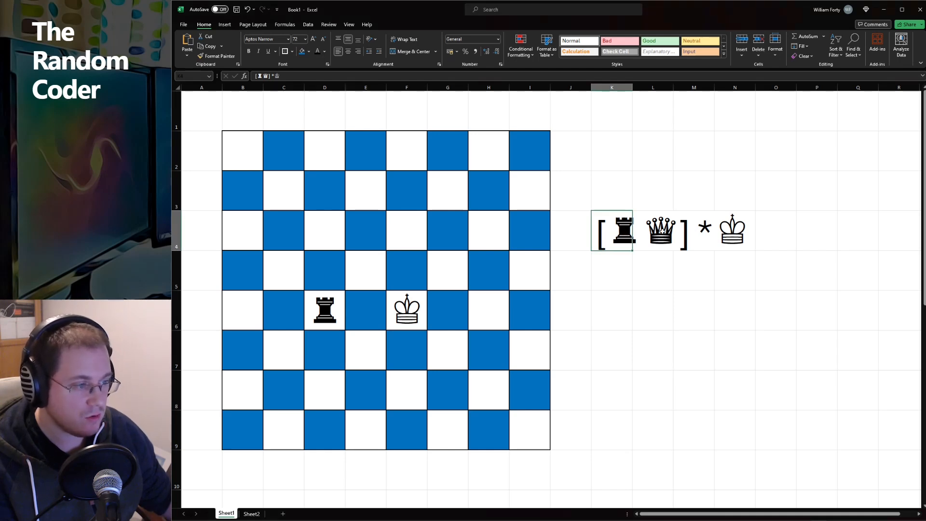
{"action": "mouse_move", "coordinate": [657, 244]}
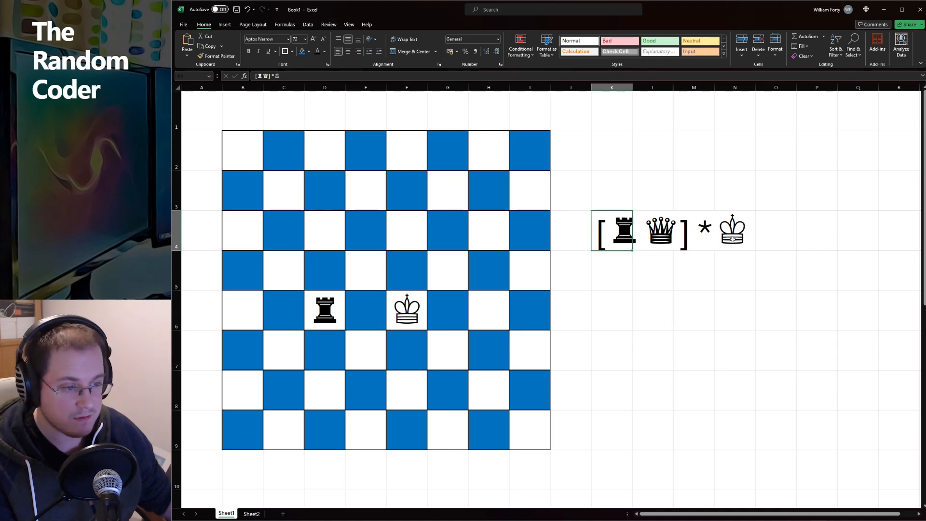
{"action": "mouse_move", "coordinate": [423, 310]}
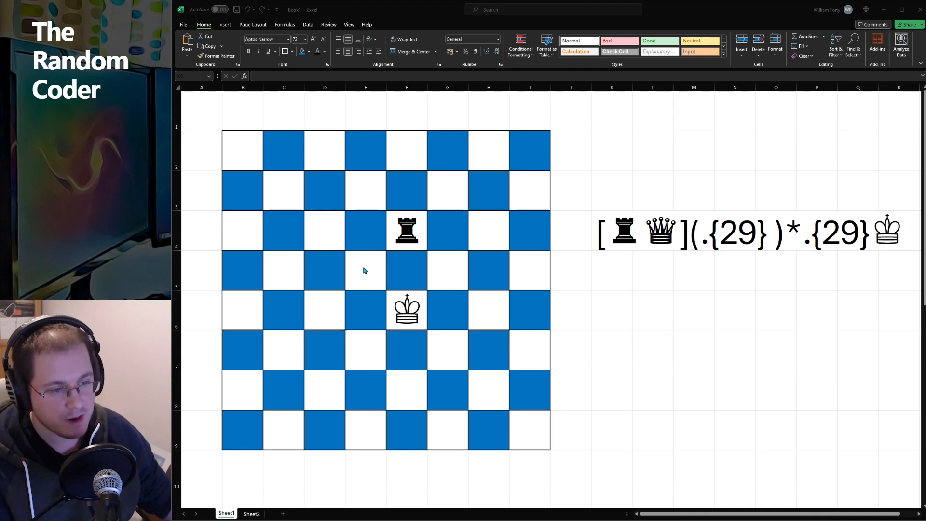
{"action": "mouse_move", "coordinate": [281, 193]}
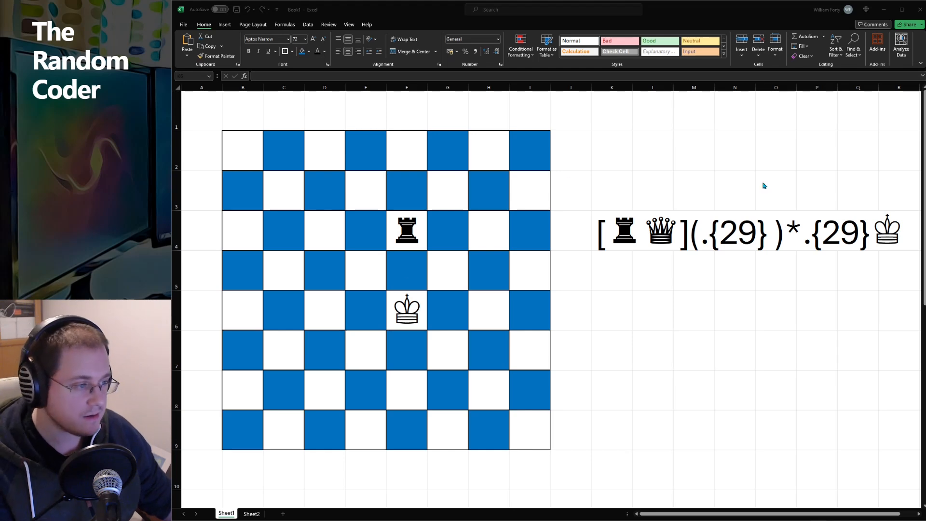
{"action": "mouse_move", "coordinate": [737, 242]}
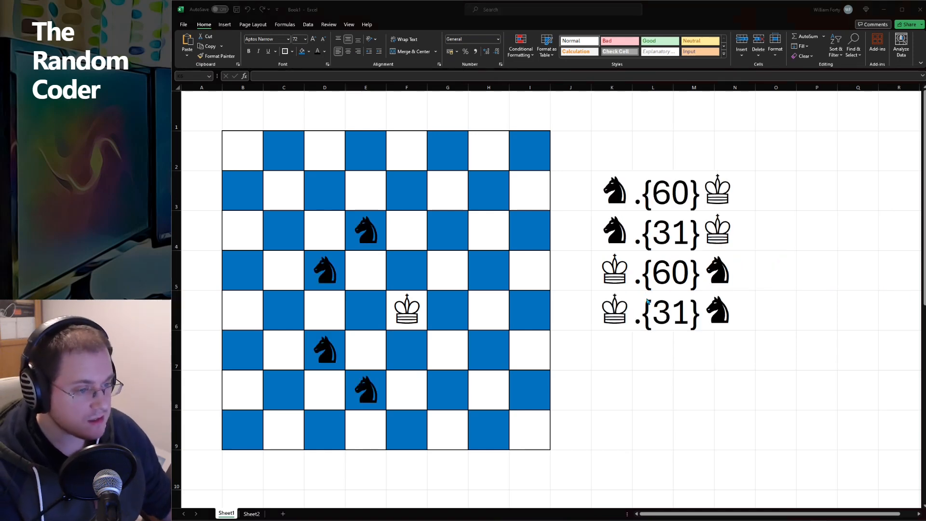
{"action": "mouse_move", "coordinate": [659, 298]}
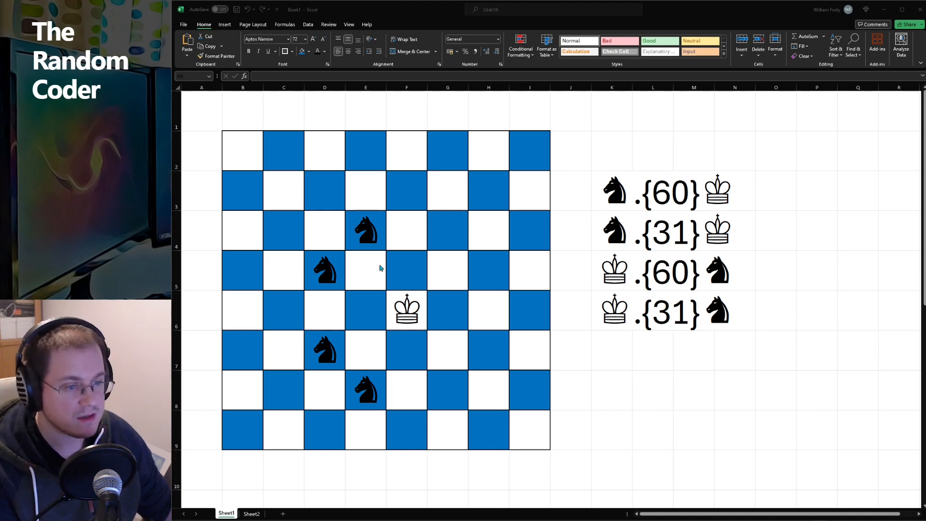
{"action": "mouse_move", "coordinate": [422, 317]}
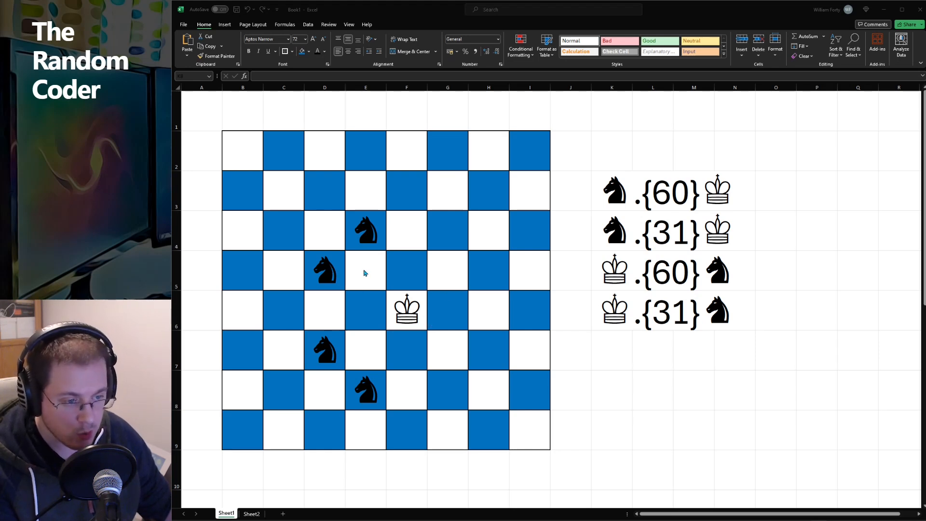
{"action": "mouse_move", "coordinate": [367, 279]}
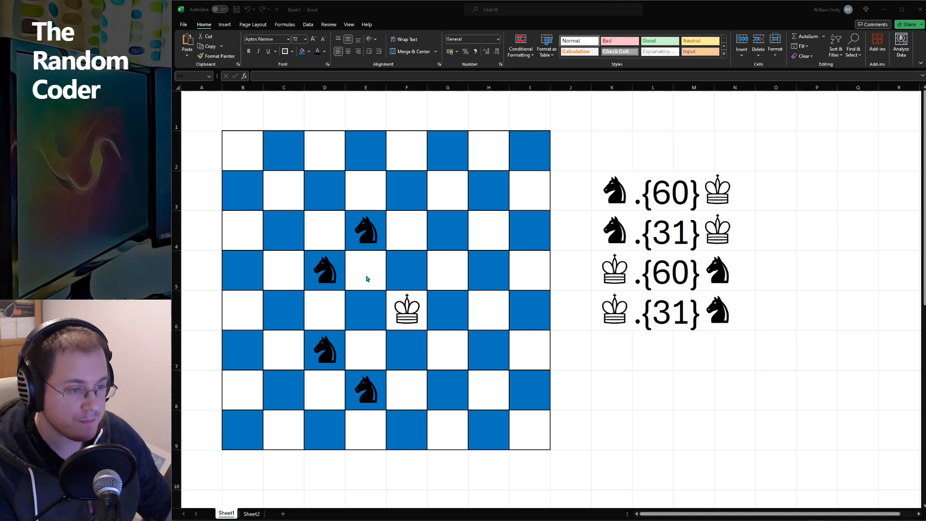
{"action": "mouse_move", "coordinate": [404, 318]}
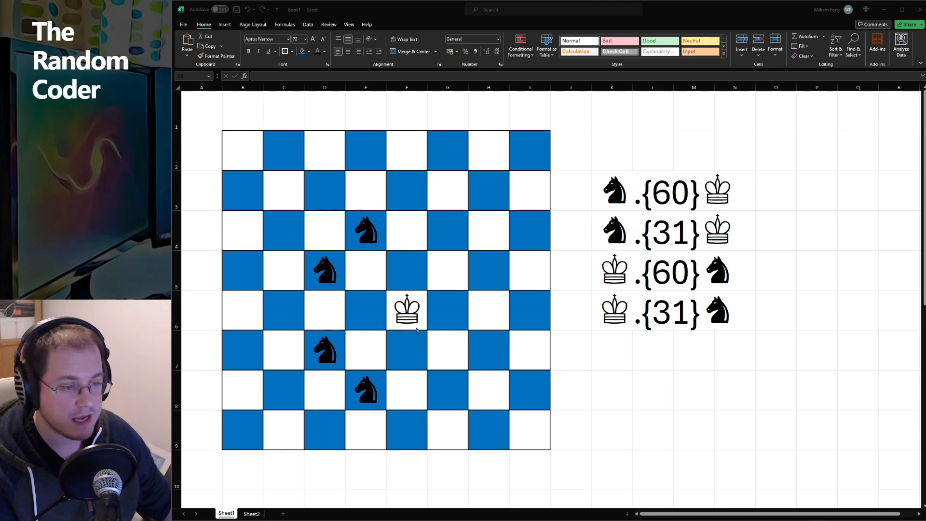
{"action": "mouse_move", "coordinate": [679, 195]}
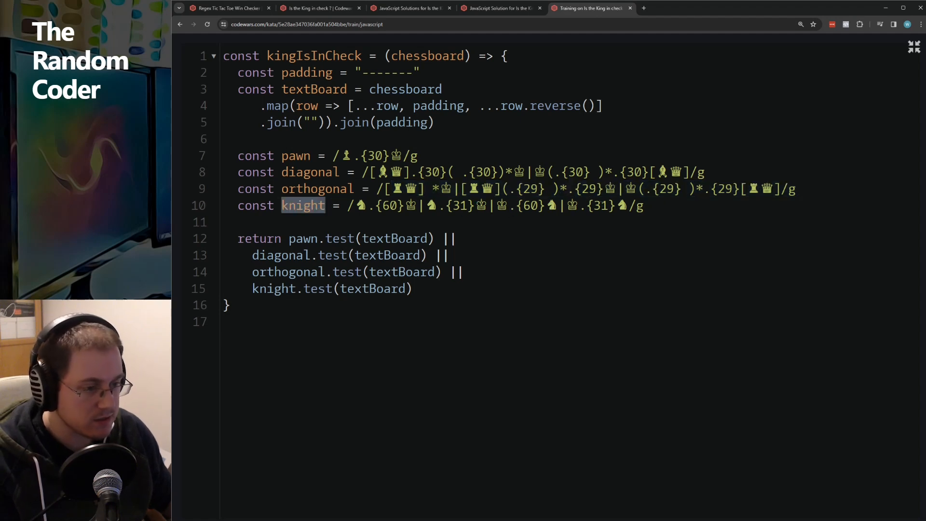
Review the kingIsInCheck solution, highlighting textBoard and other variable names in the editor.
{"action": "left_click_drag", "start_coordinate": [288, 238], "coordinate": [439, 272]}
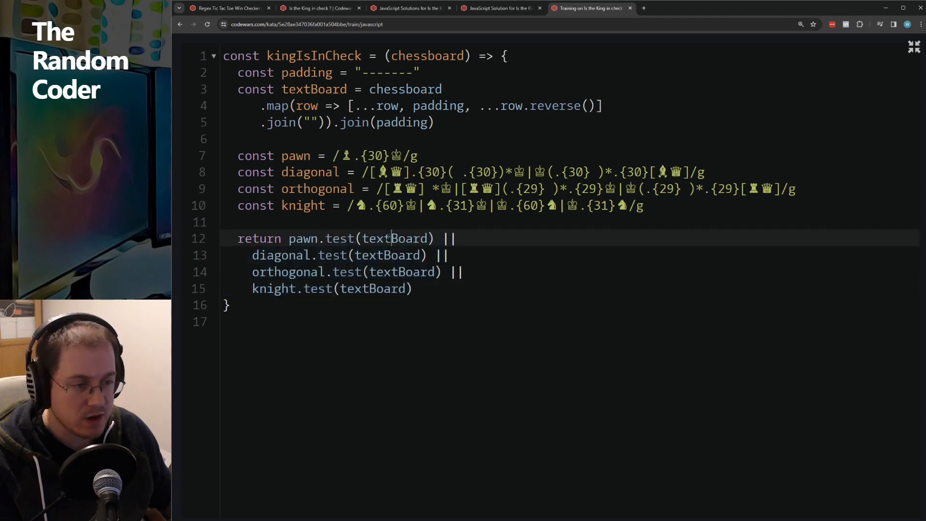
{"action": "double_click", "coordinate": [393, 238]}
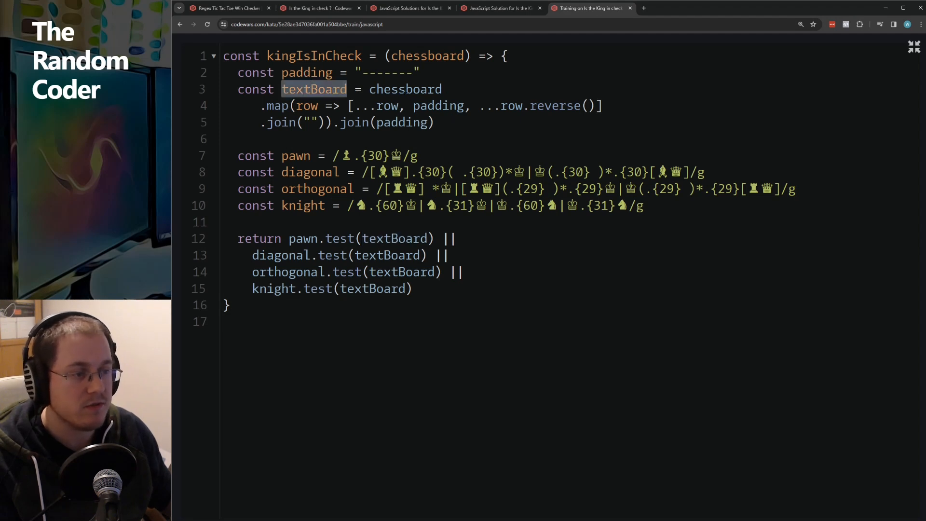
{"action": "double_click", "coordinate": [405, 88]}
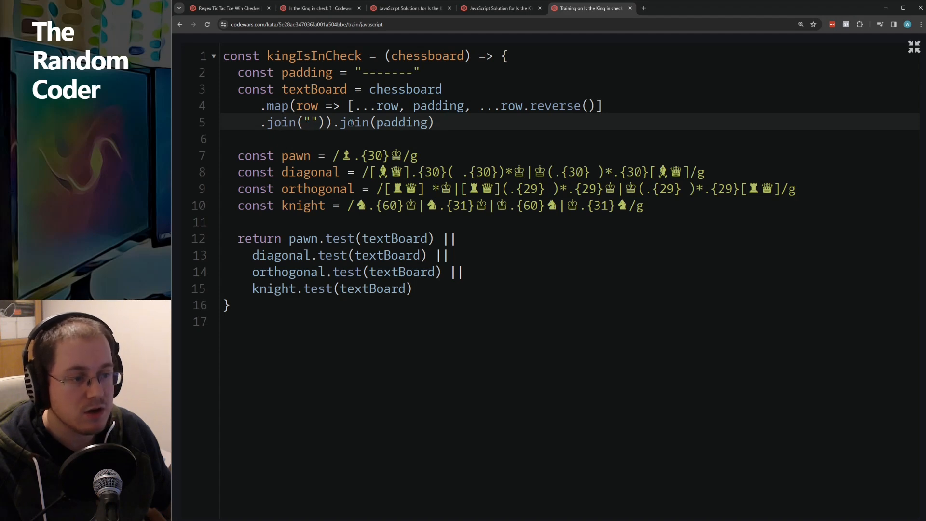
{"action": "double_click", "coordinate": [402, 122]}
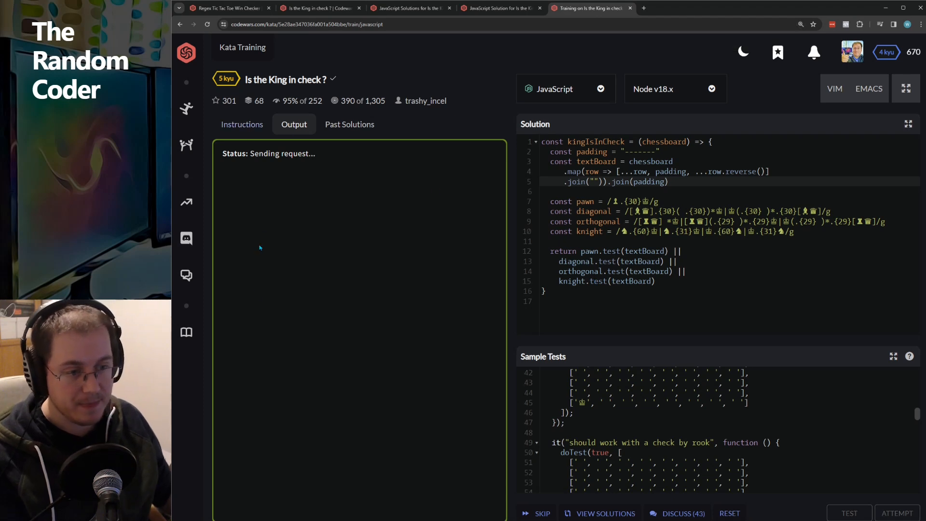
{"action": "left_click", "coordinate": [848, 512]}
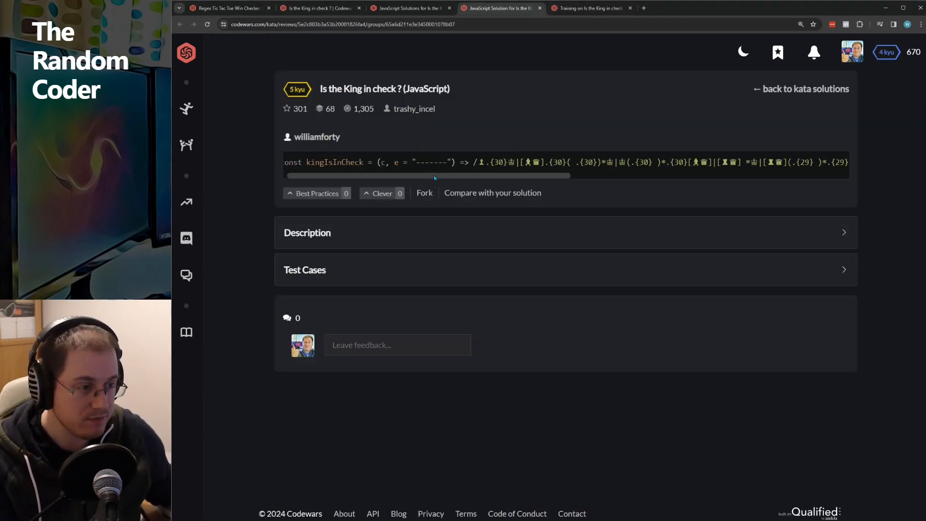
{"action": "left_click_drag", "start_coordinate": [425, 176], "coordinate": [478, 176]}
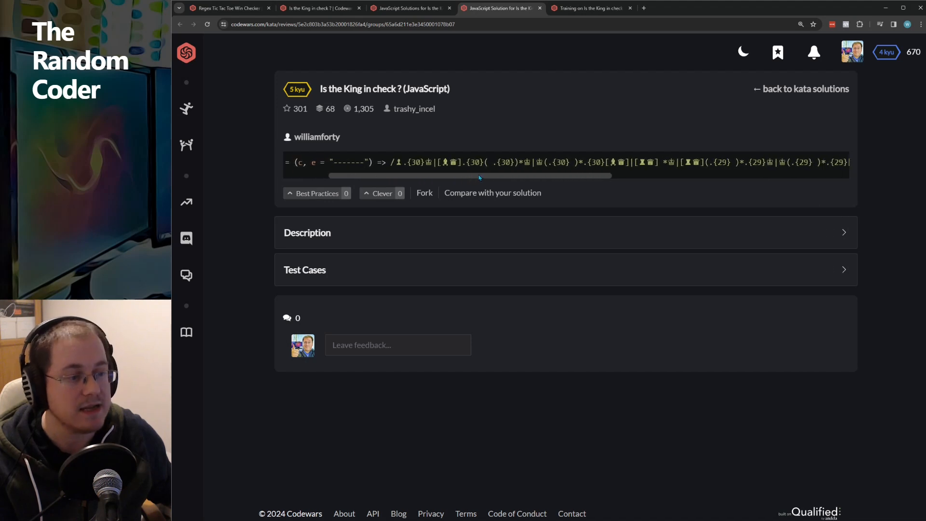